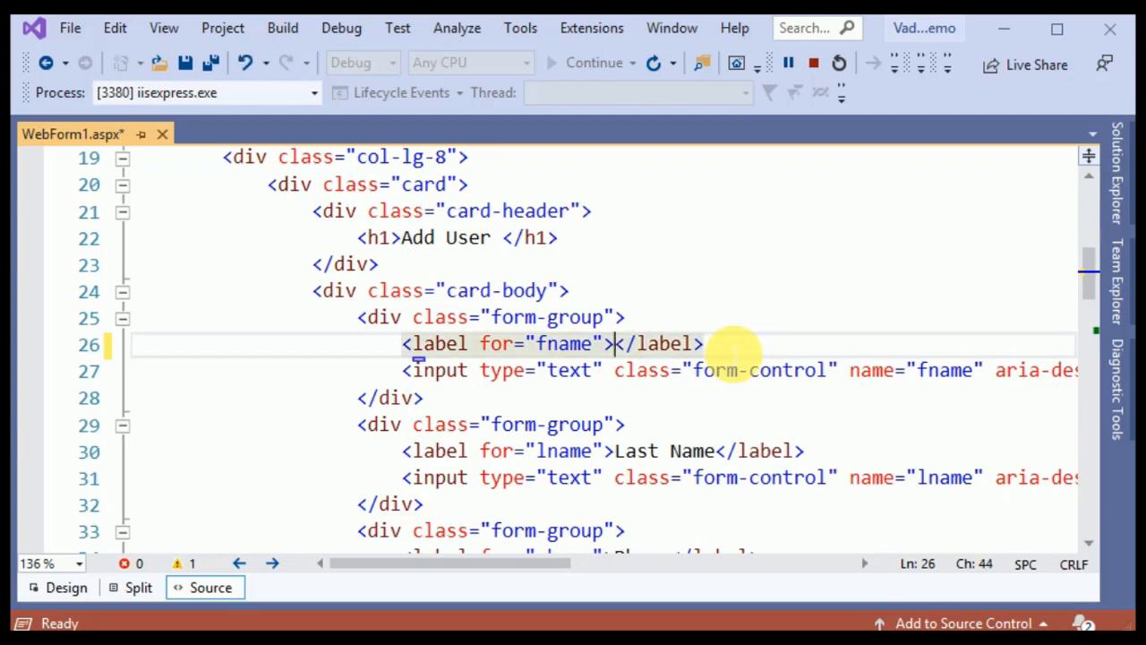
Relabel the first two form fields as Number and Digits.
{"action": "type", "text": "Nu"}
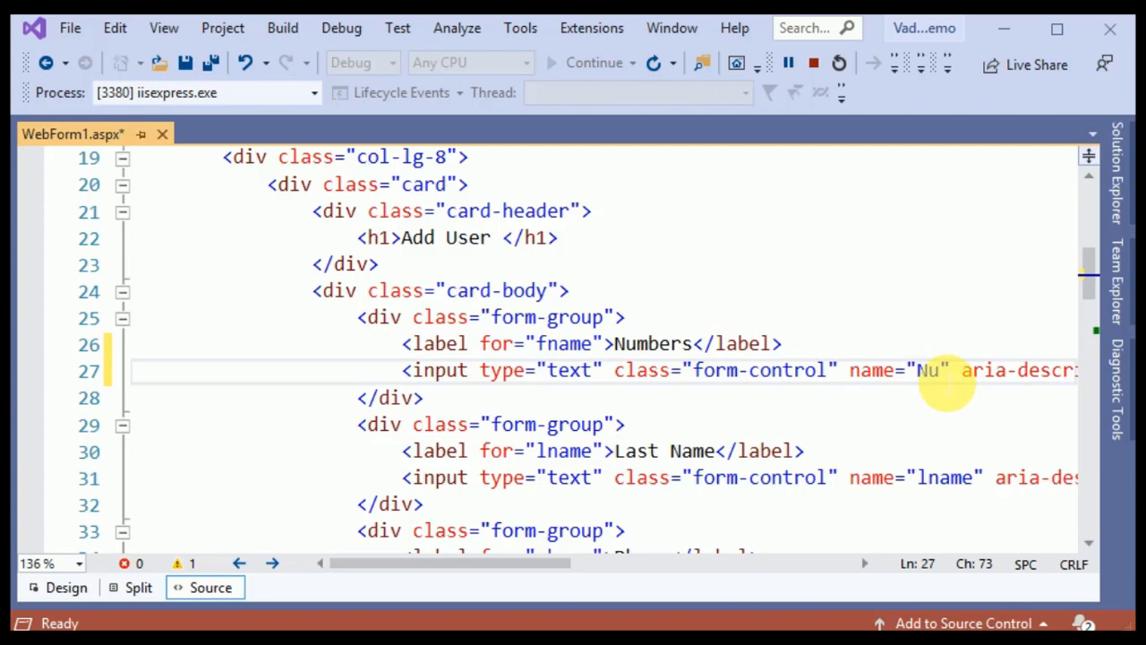
{"action": "type", "text": "mber"}
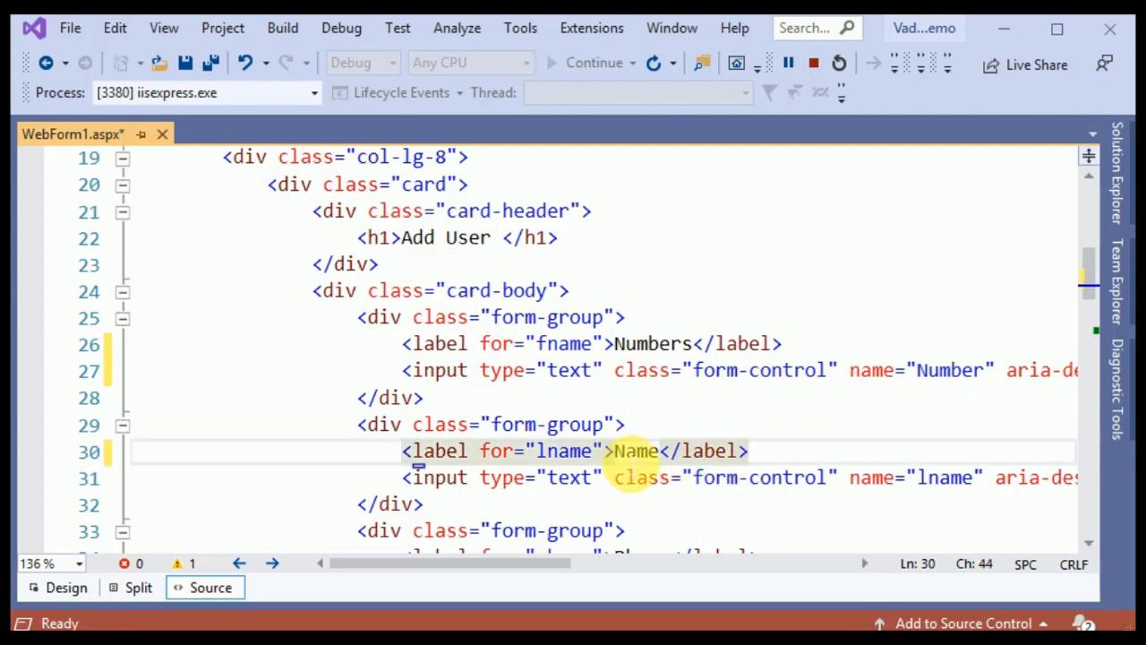
{"action": "type", "text": "Dik"}
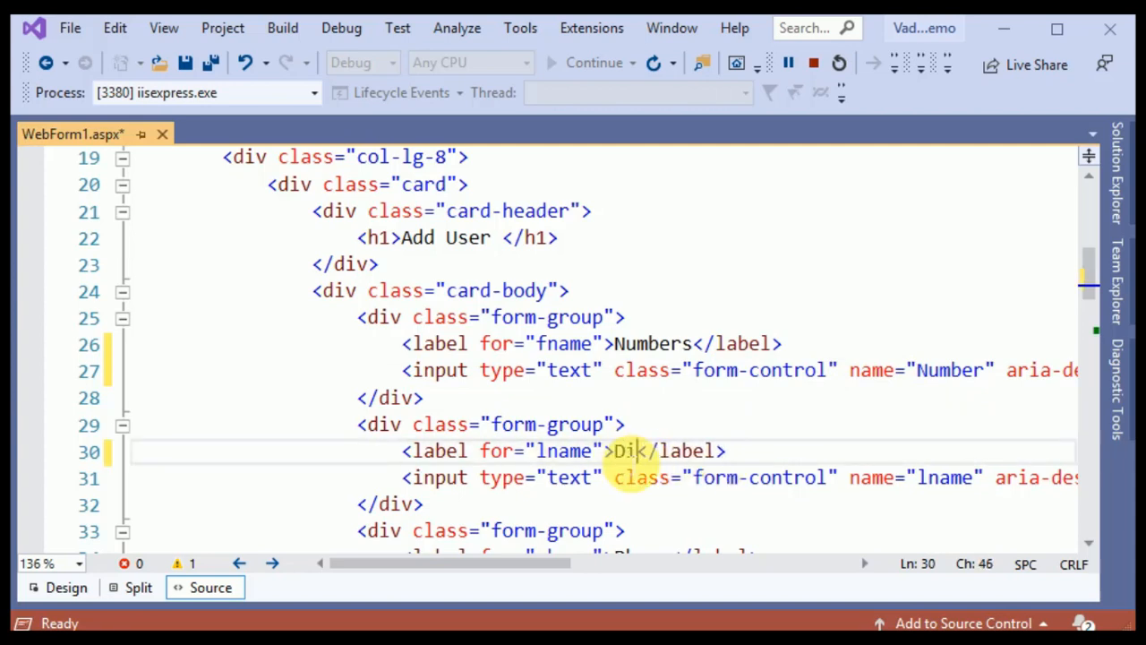
{"action": "type", "text": "git"}
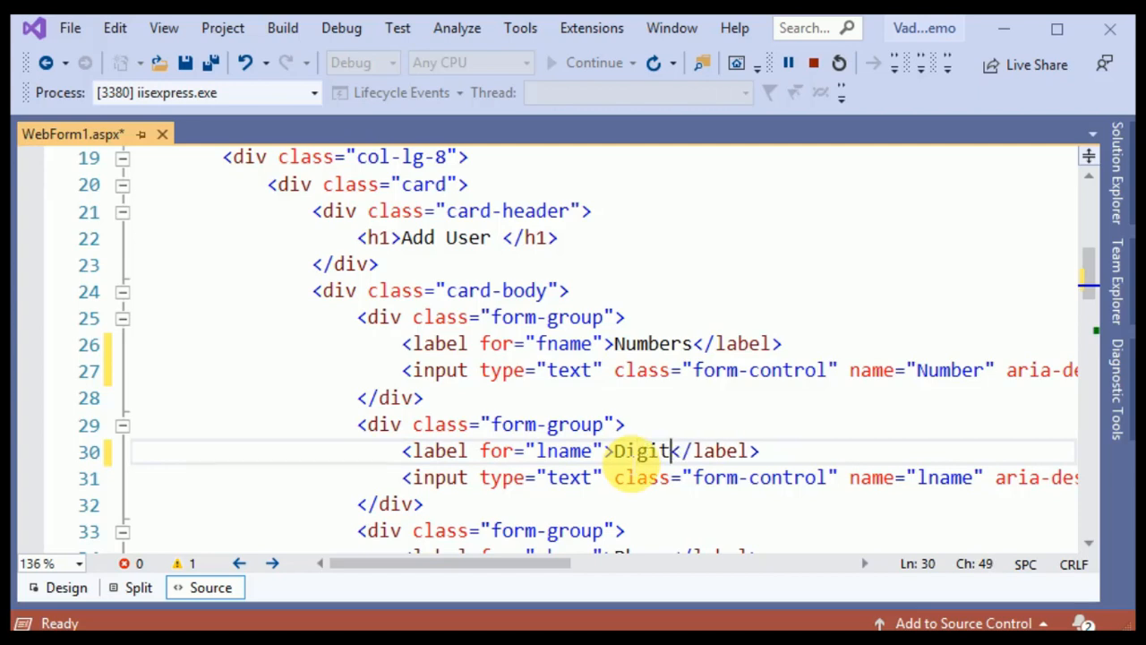
{"action": "type", "text": "s"}
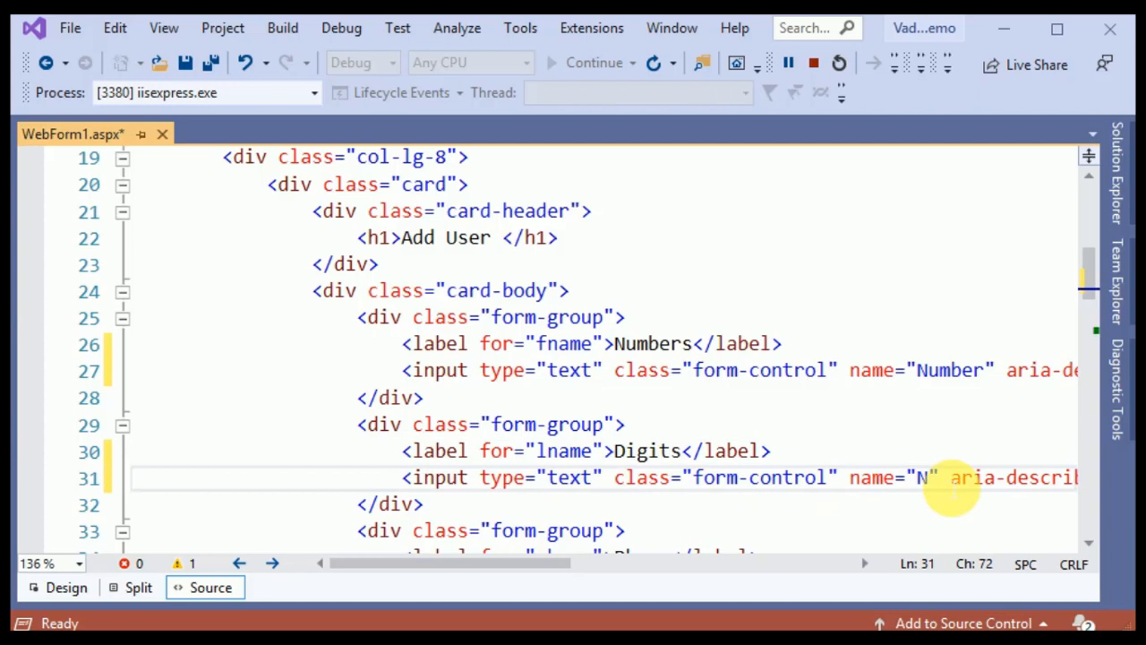
{"action": "type", "text": "igi"}
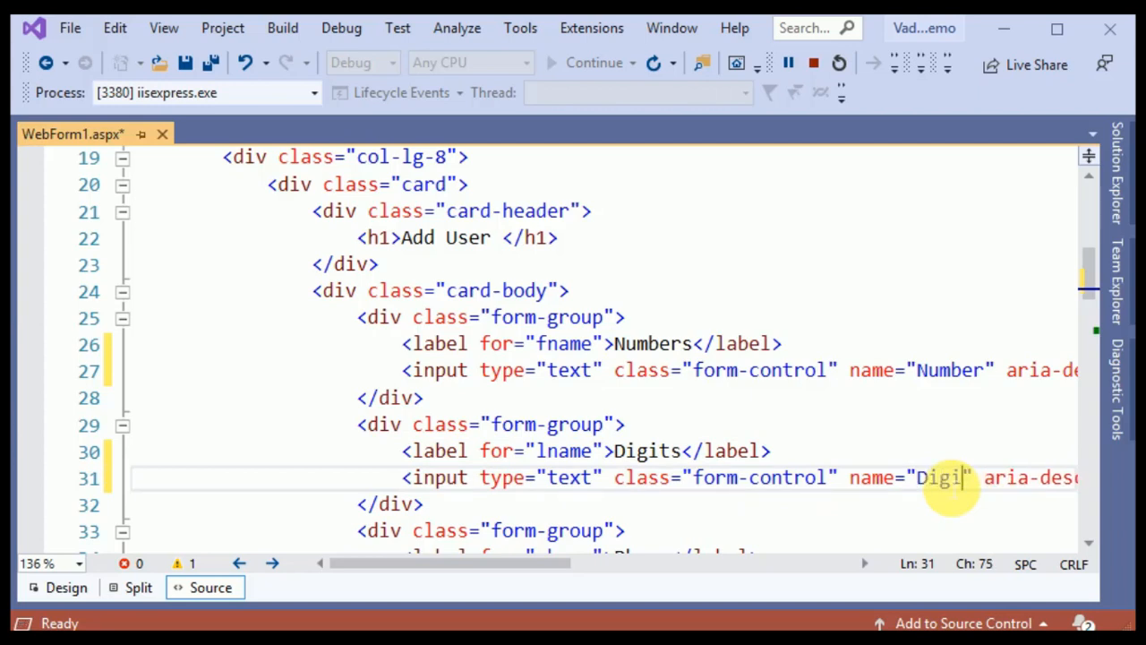
{"action": "type", "text": "ts"}
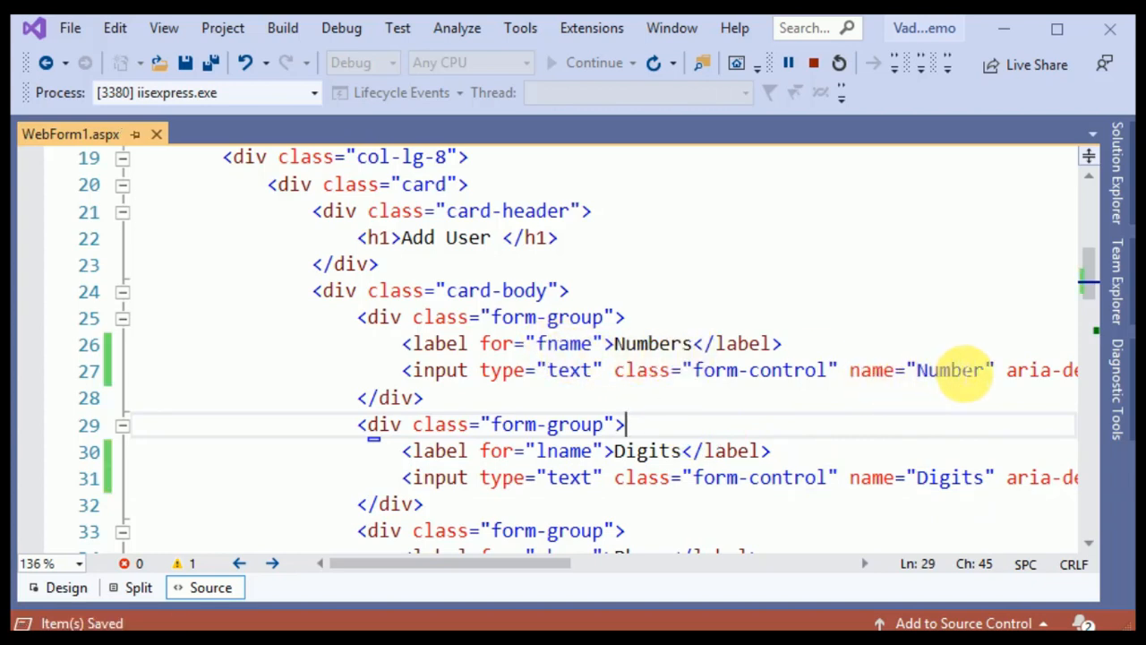
Set the input name attributes to Number and Digits.
{"action": "double_click", "coordinate": [949, 370]}
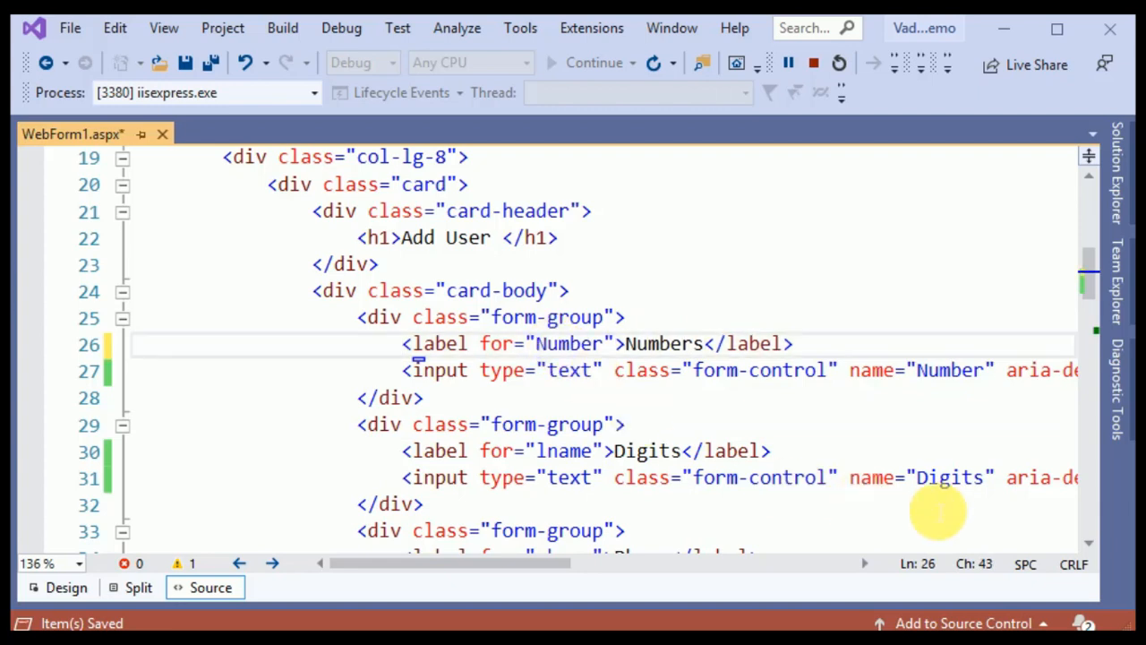
{"action": "double_click", "coordinate": [949, 477]}
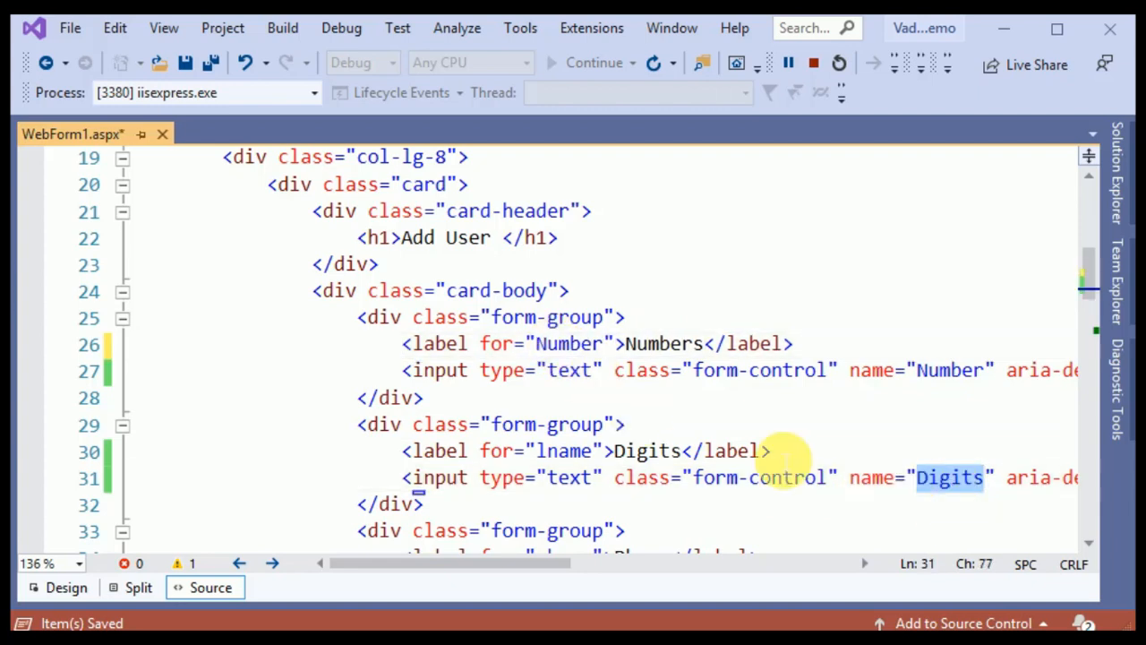
{"action": "left_click", "coordinate": [645, 450]}
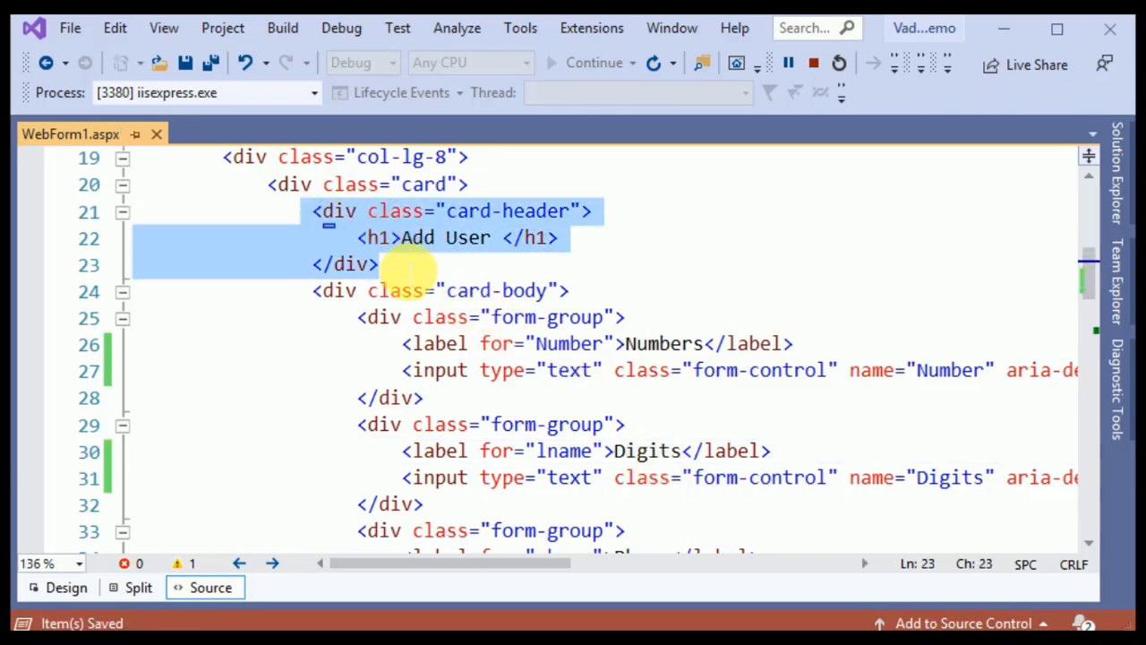
Delete the Add User header and the Phone, Email and Address form groups.
{"action": "key", "text": "Delete"}
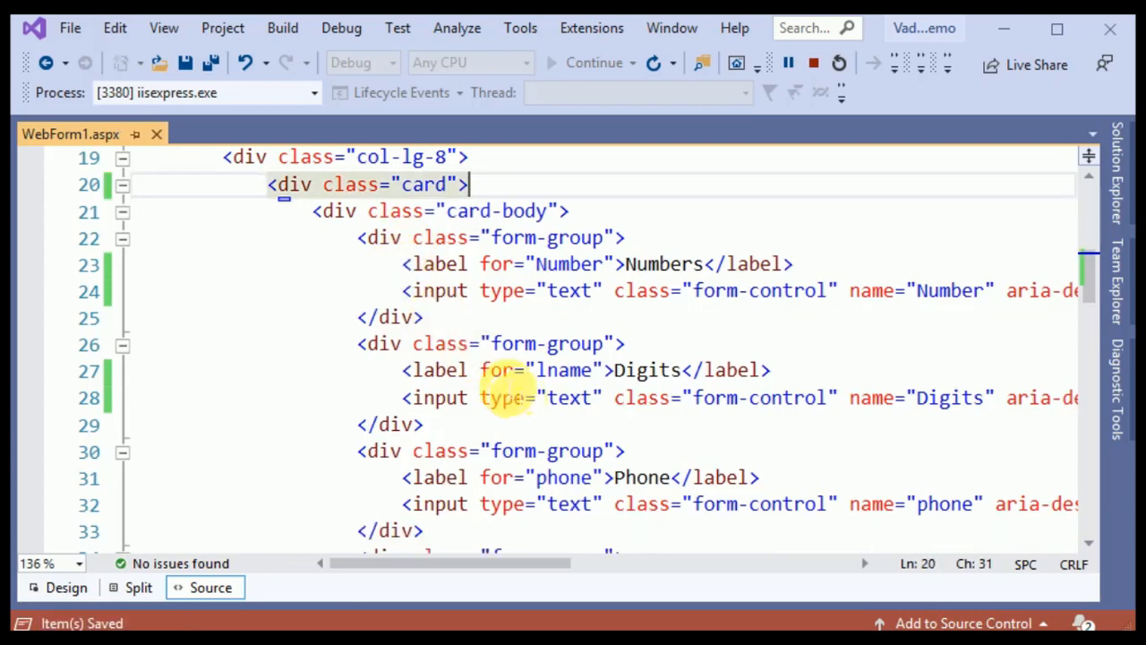
{"action": "scroll", "scroll_direction": "down", "scroll_amount": 3}
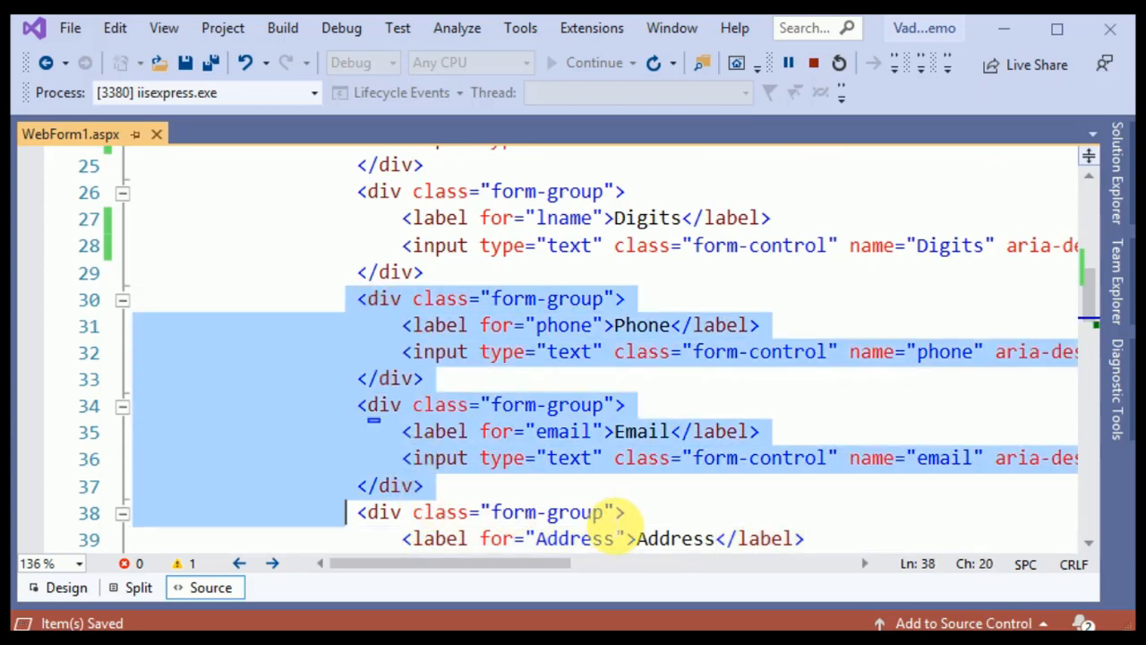
{"action": "scroll", "scroll_direction": "down", "scroll_amount": 3}
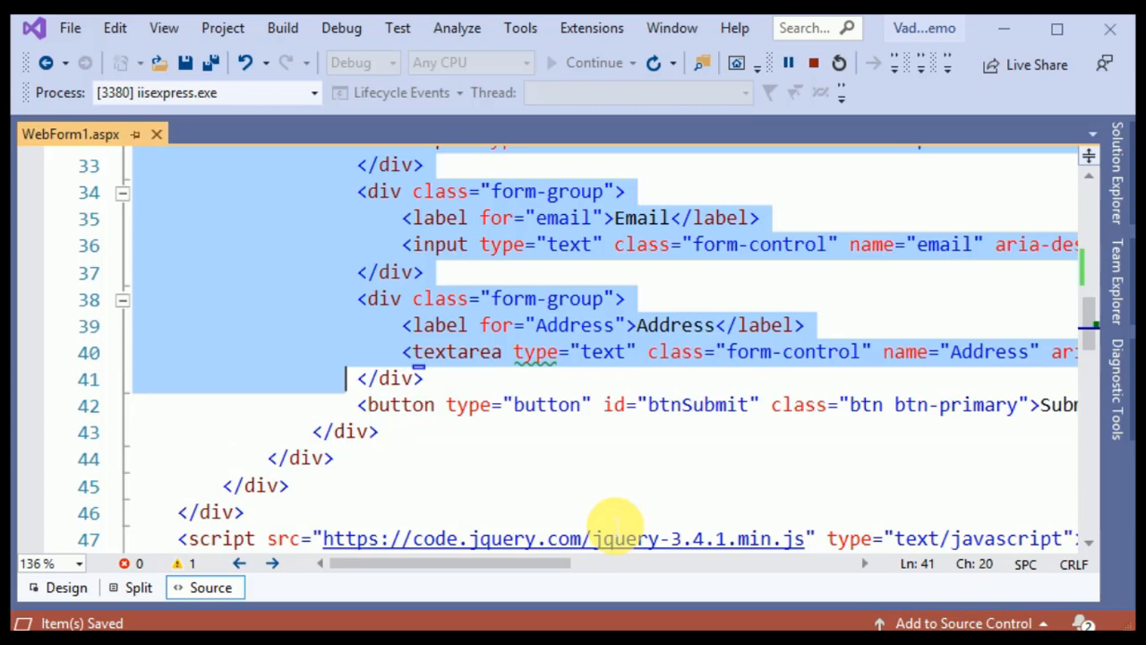
{"action": "left_click", "coordinate": [421, 378]}
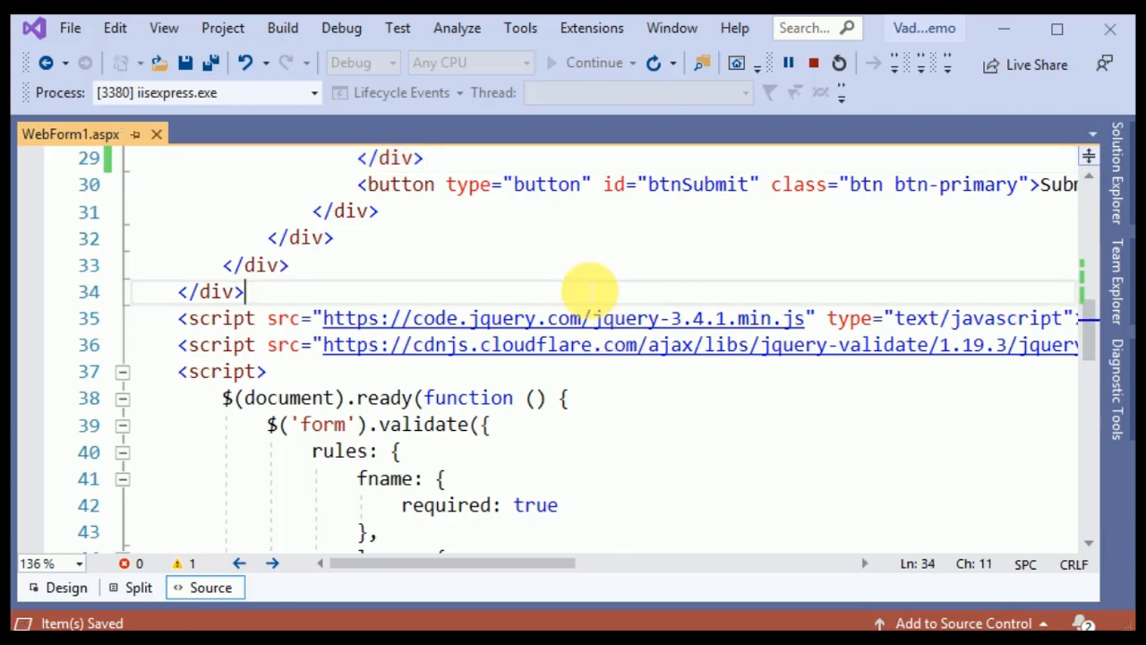
{"action": "scroll", "scroll_direction": "up", "scroll_amount": 3}
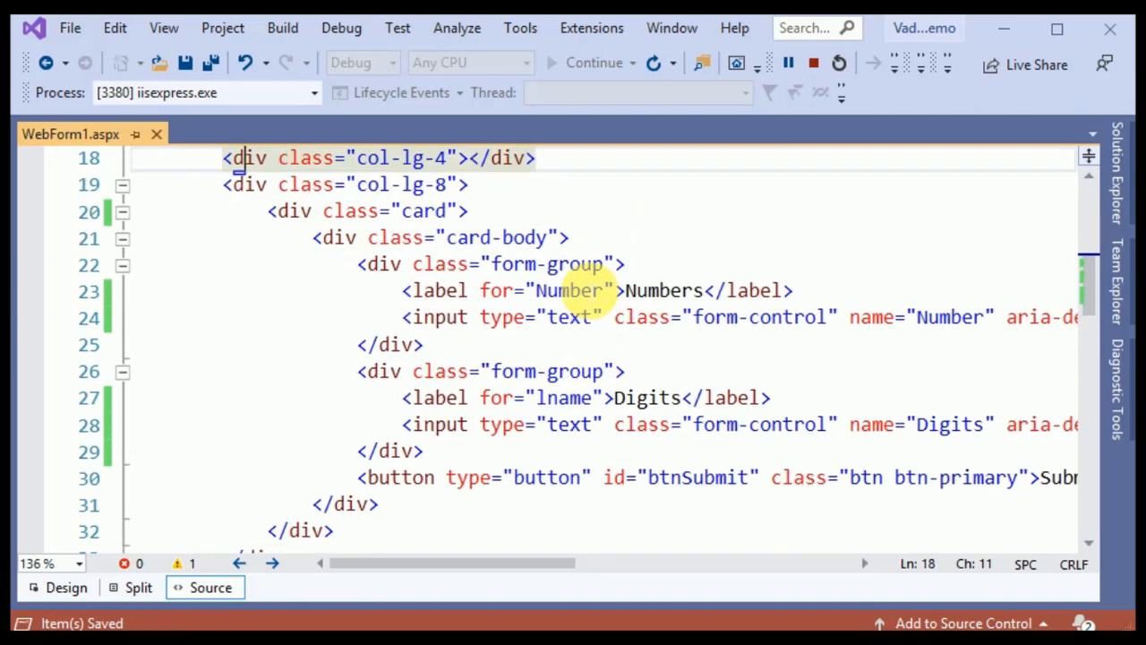
{"action": "left_click_drag", "start_coordinate": [624, 263], "coordinate": [435, 317]}
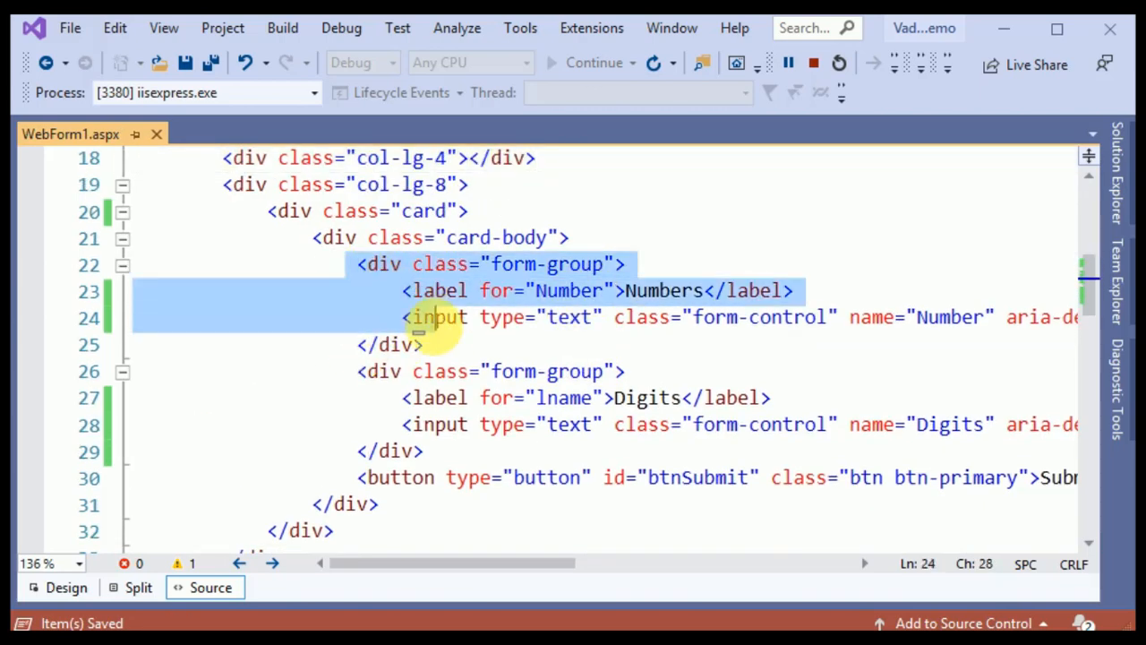
{"action": "left_click", "coordinate": [446, 477]}
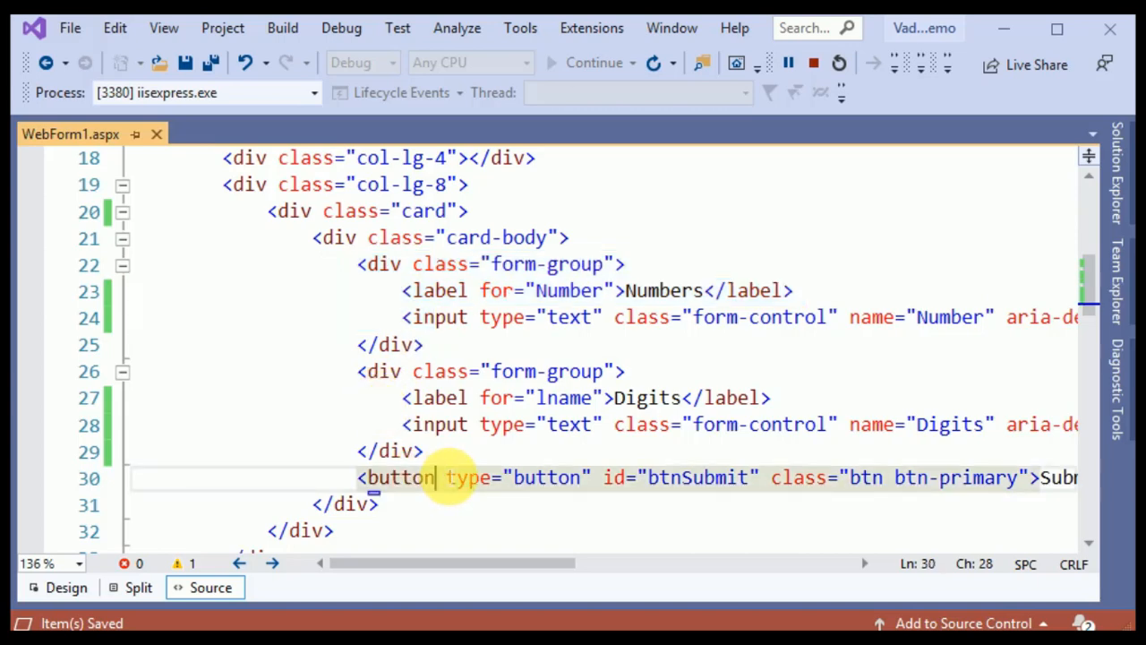
{"action": "scroll", "scroll_direction": "down", "scroll_amount": 3}
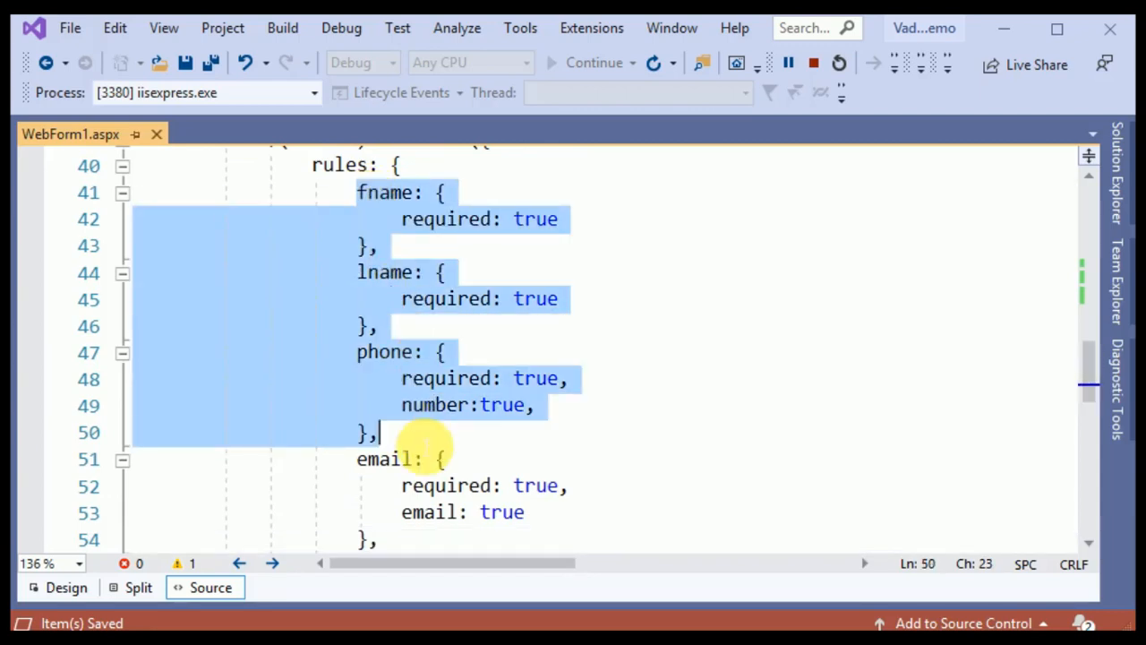
Delete the fname, lname and phone rules and rename the email rule key to number.
{"action": "key", "text": "Delete"}
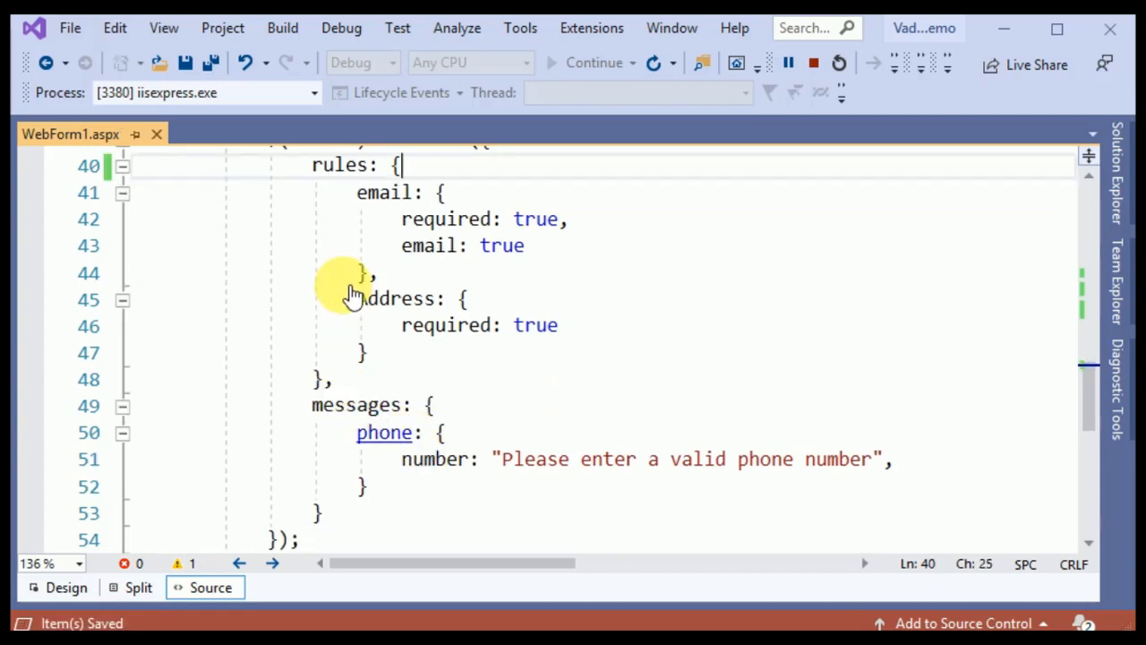
{"action": "double_click", "coordinate": [384, 191]}
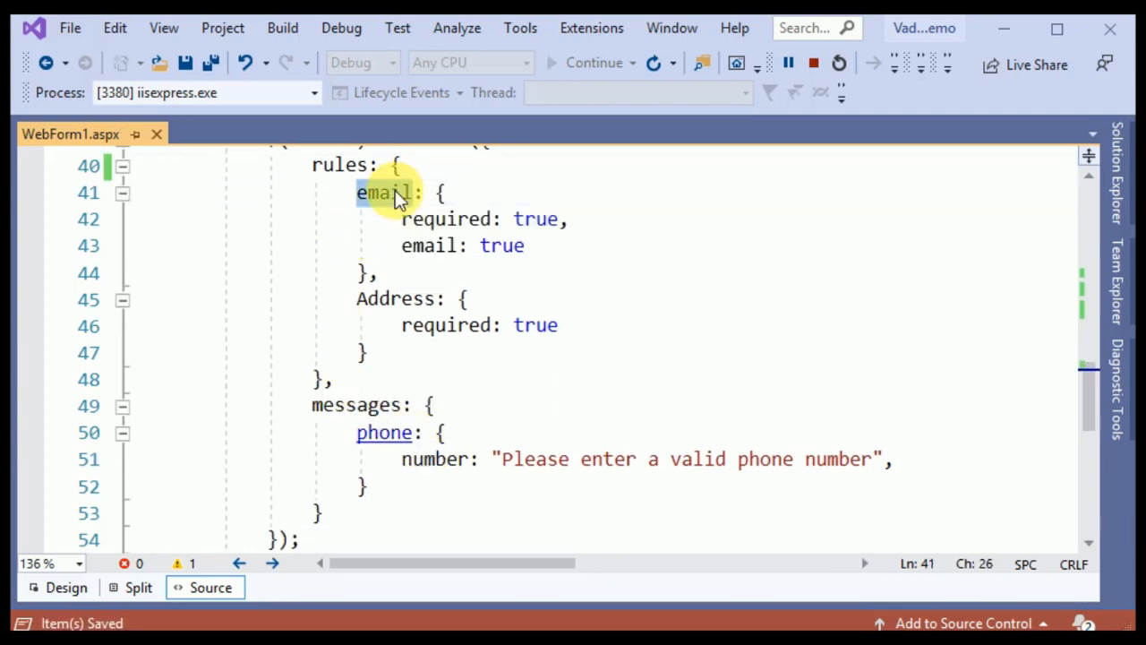
{"action": "type", "text": "number"}
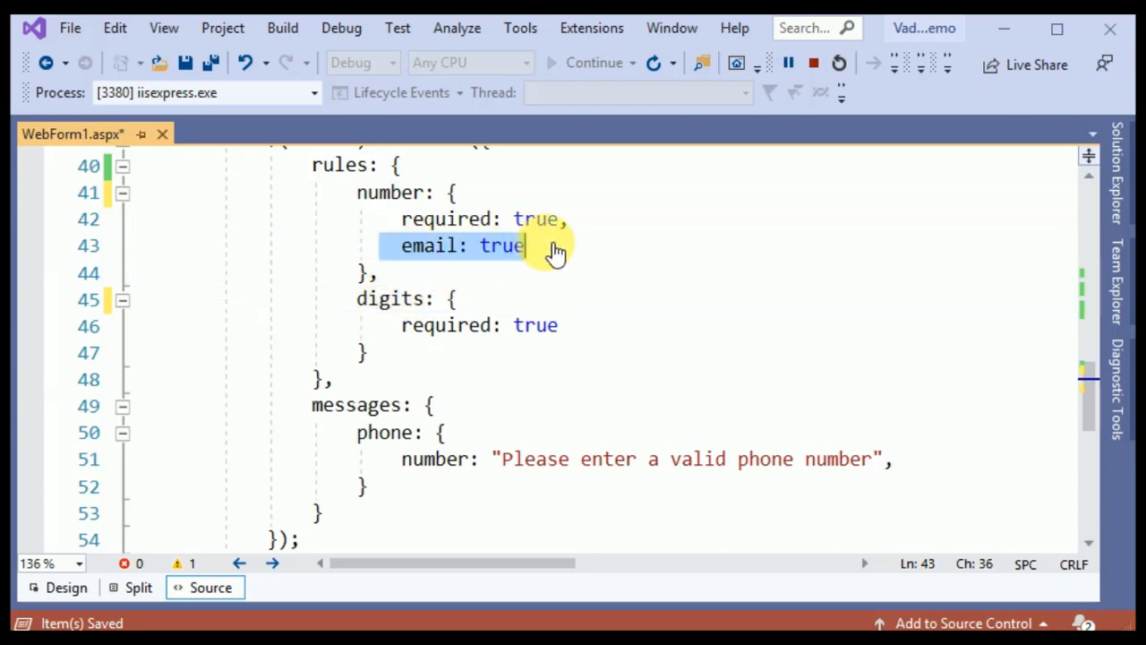
{"action": "left_click", "coordinate": [529, 245]}
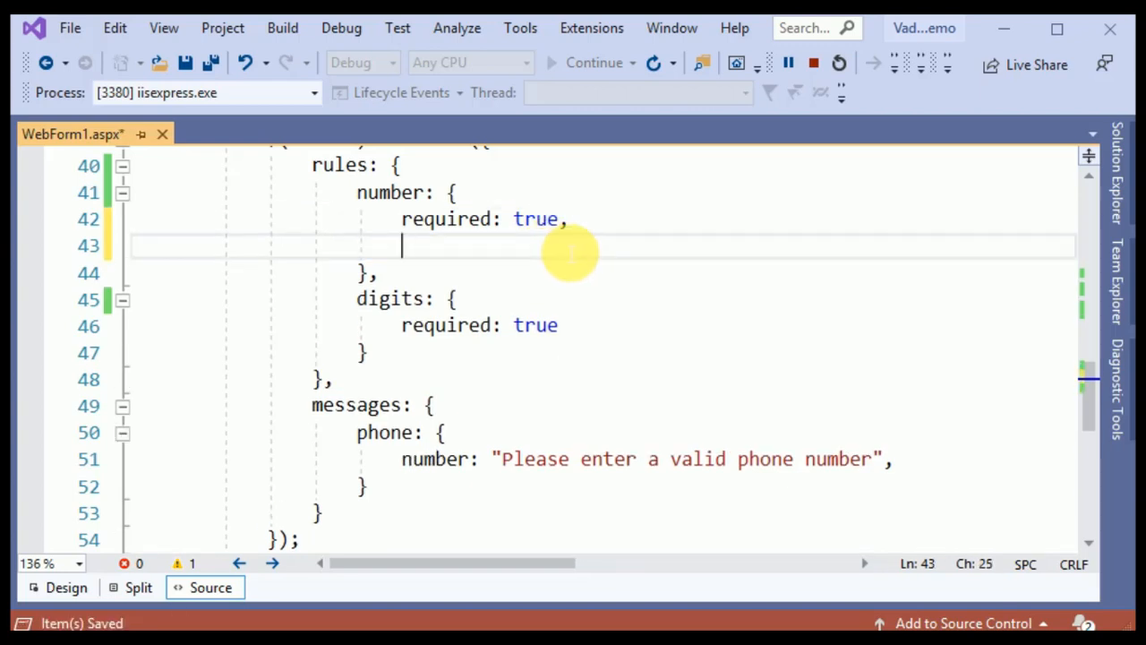
Add 'number: true' under the number rule.
{"action": "type", "text": "number"}
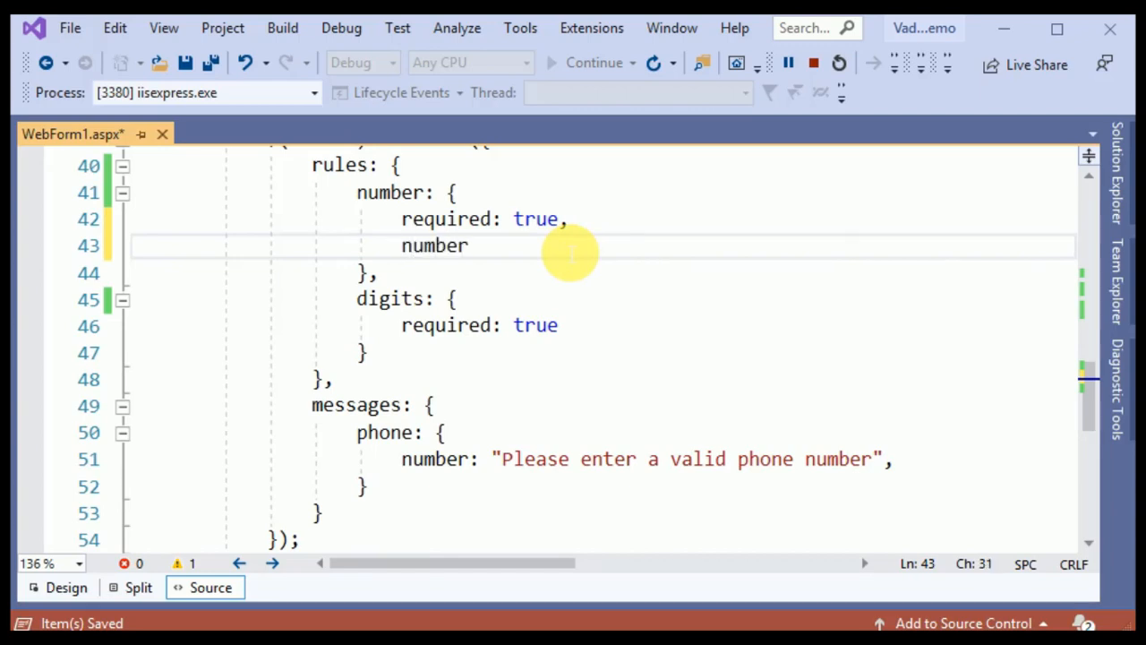
{"action": "type", "text": ":t"}
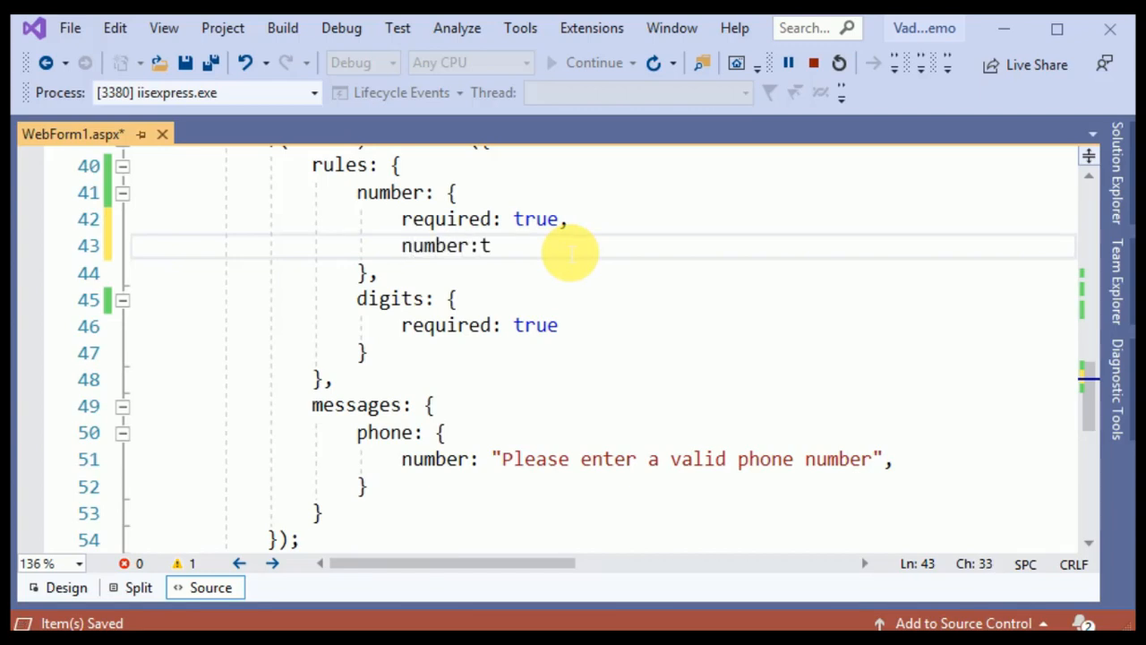
{"action": "type", "text": "rue"}
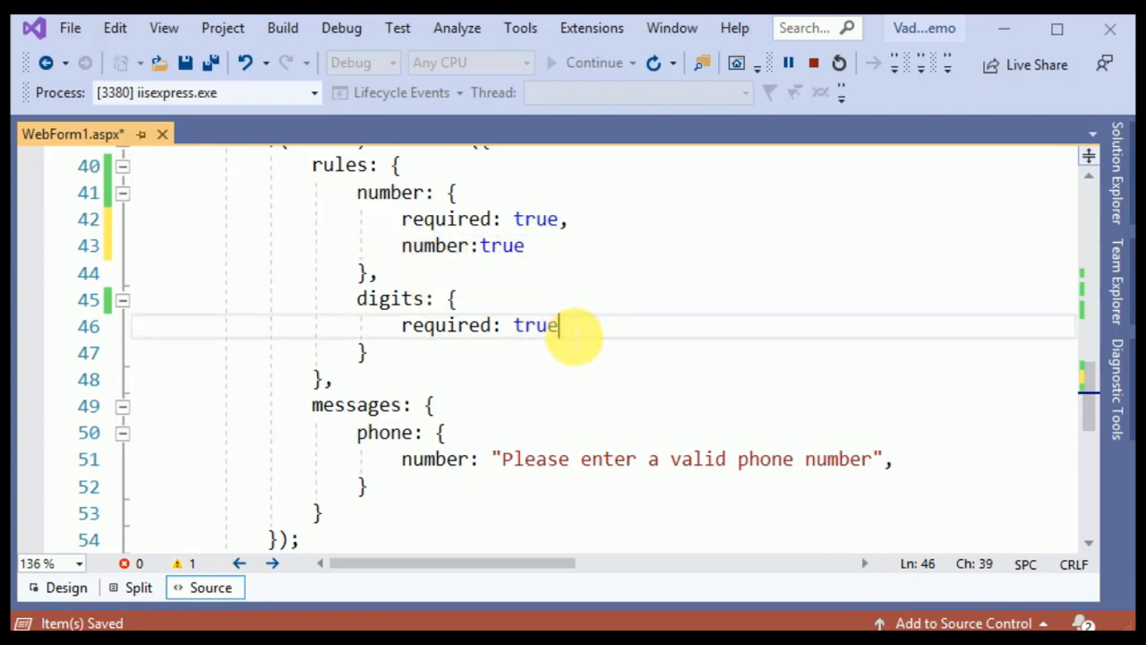
{"action": "type", "text": ","}
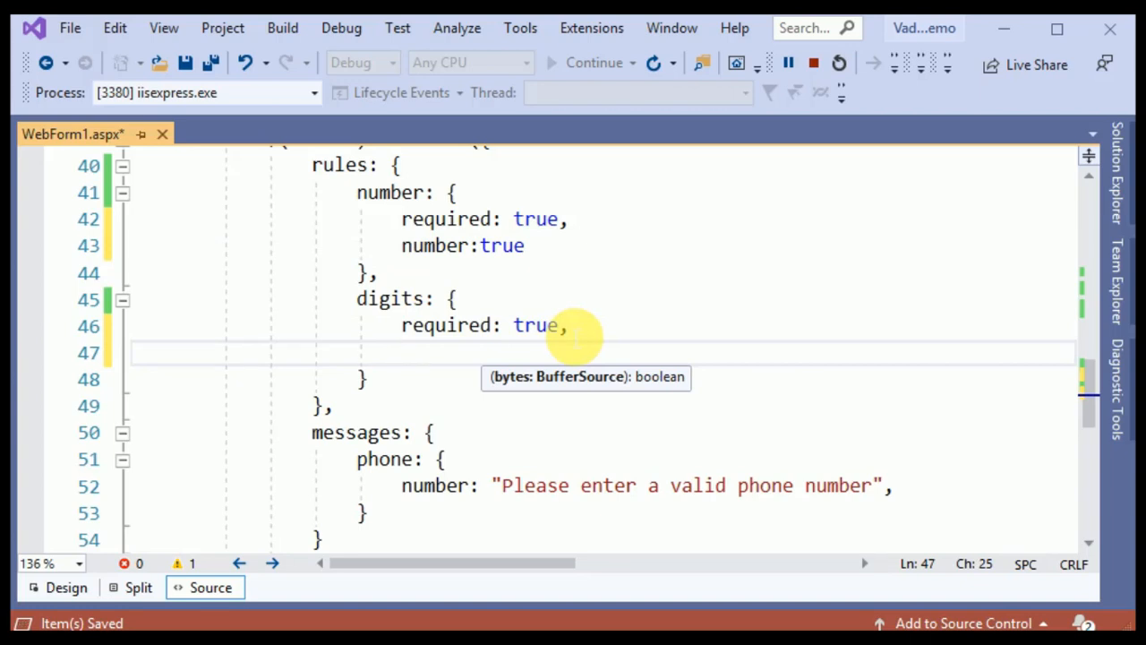
Add 'digits: true' under the digits rule and save WebForm1.aspx.
{"action": "type", "text": "digt"}
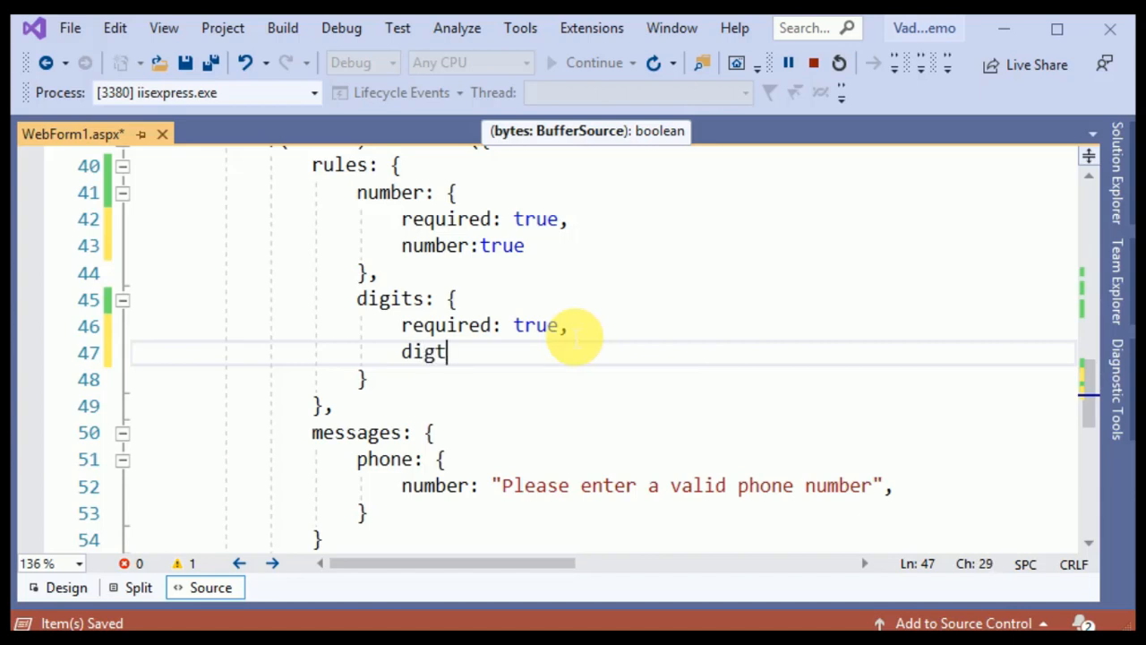
{"action": "type", "text": "is"}
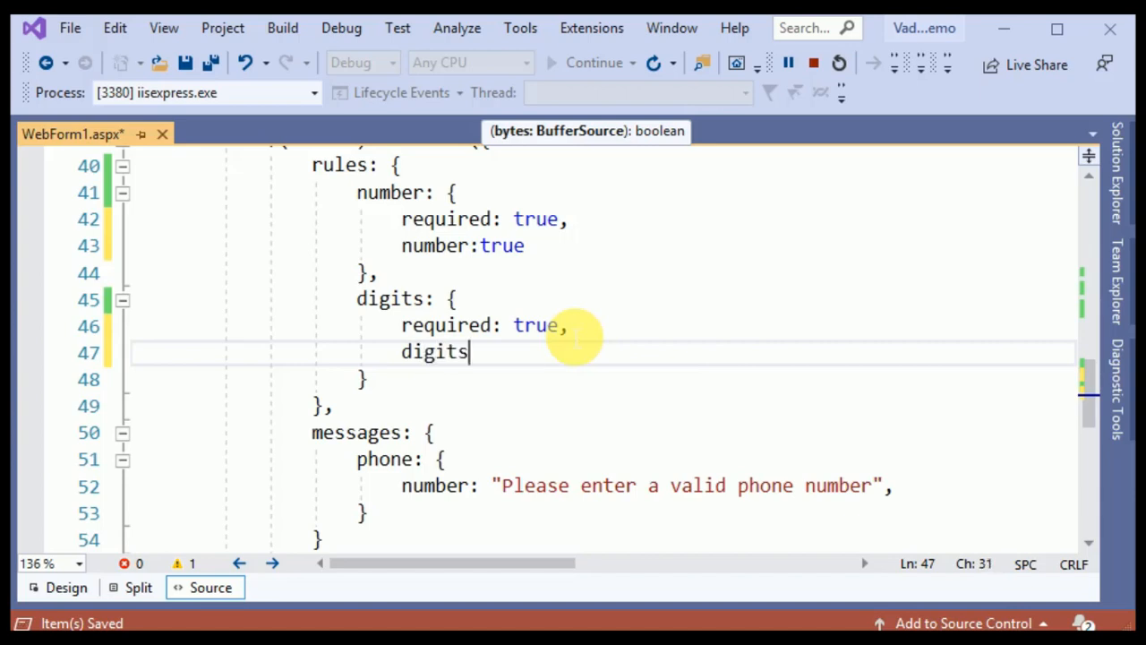
{"action": "type", "text": ":"}
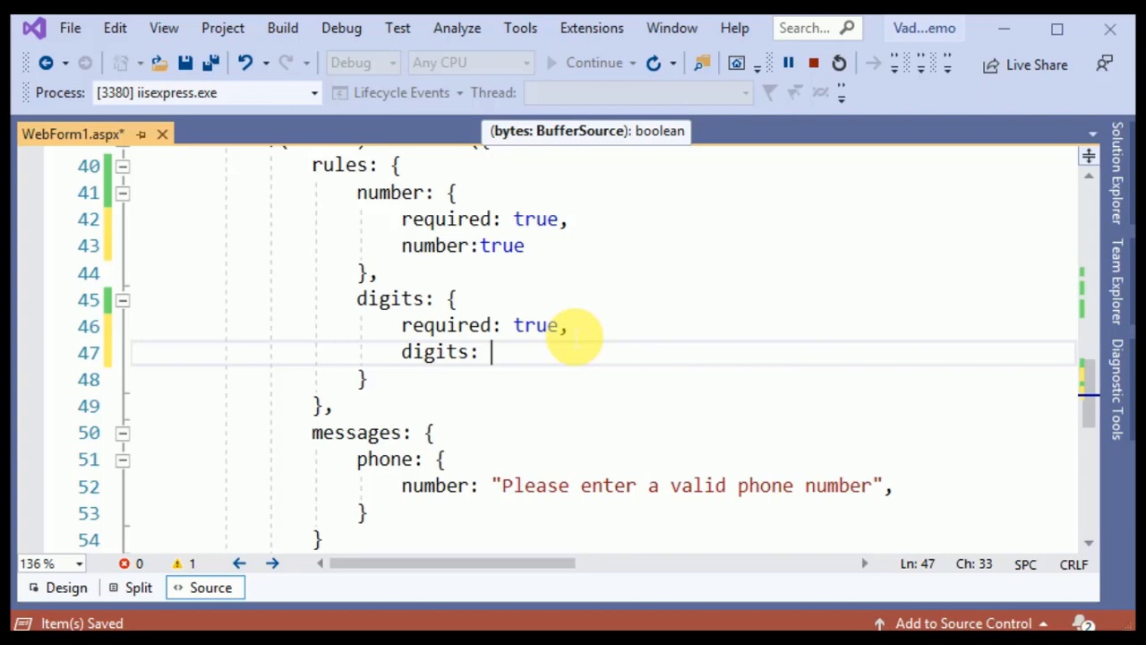
{"action": "type", "text": "tur"}
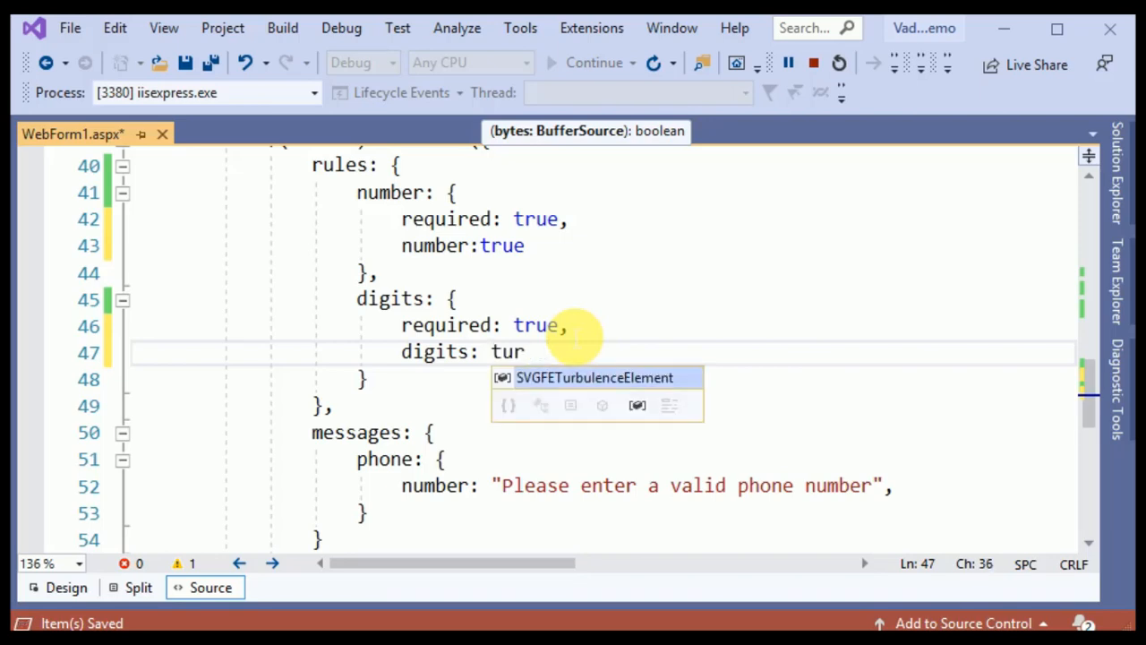
{"action": "type", "text": "e"}
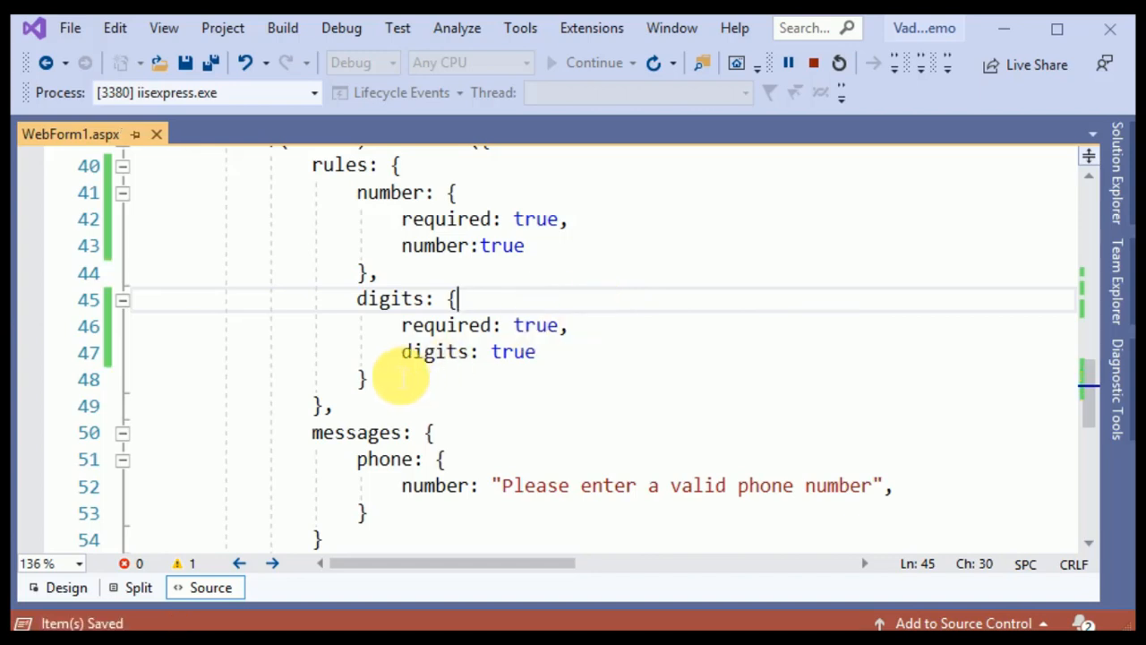
{"action": "left_click", "coordinate": [537, 352]}
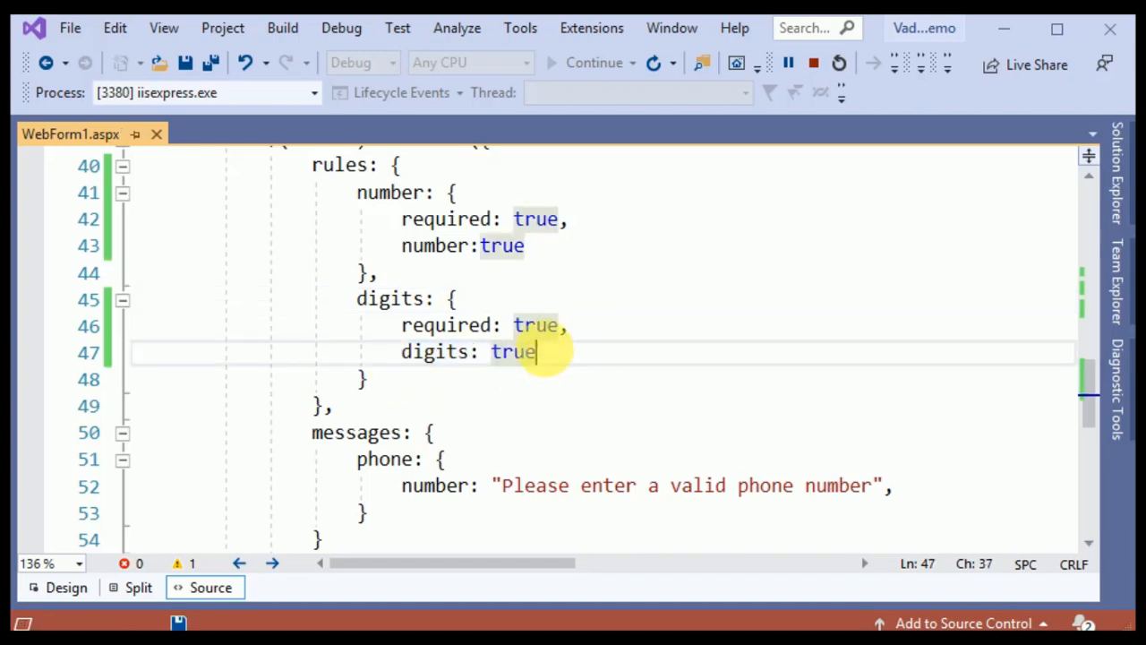
{"action": "key", "text": "ctrl+s"}
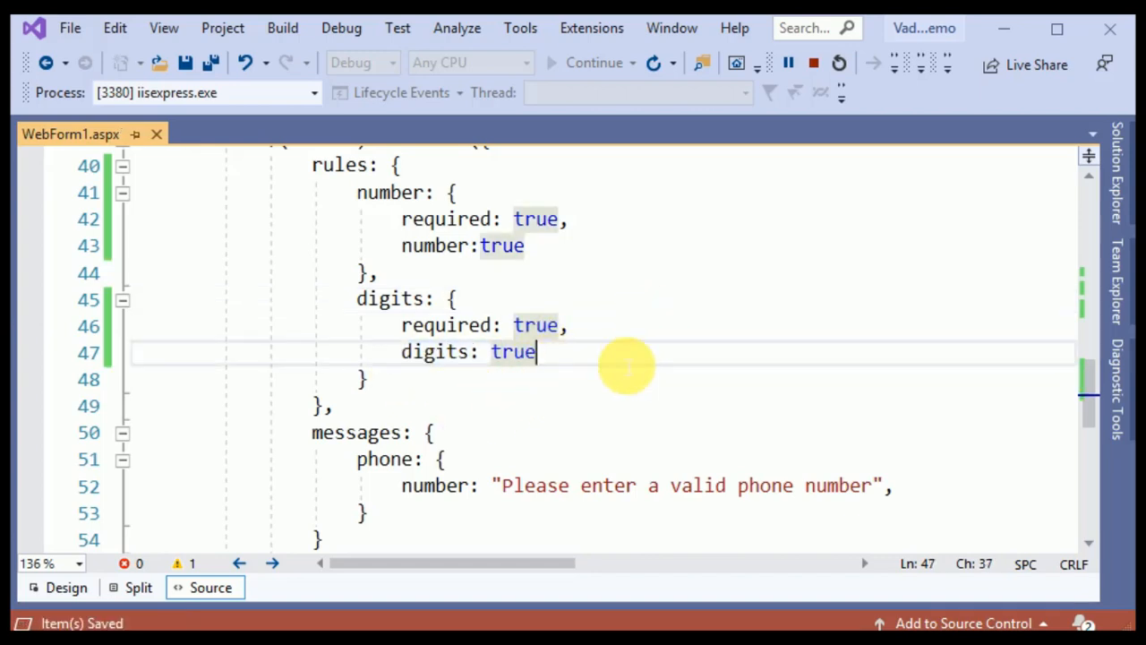
{"action": "mouse_move", "coordinate": [618, 378]}
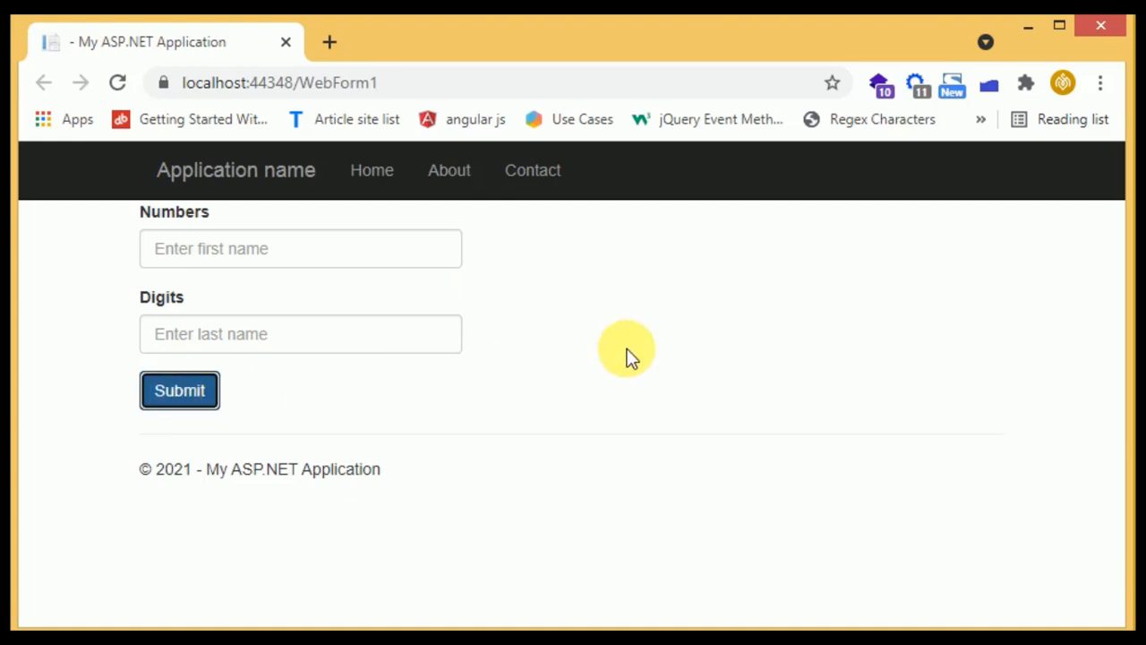
{"action": "right_click", "coordinate": [627, 349]}
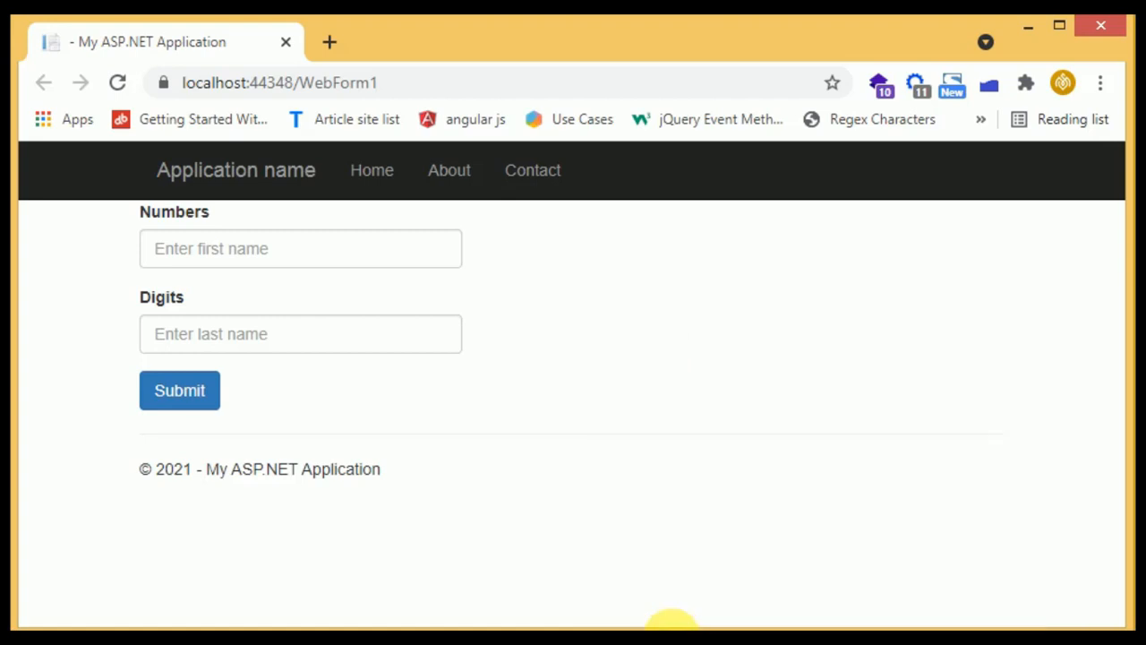
{"action": "mouse_move", "coordinate": [287, 398]}
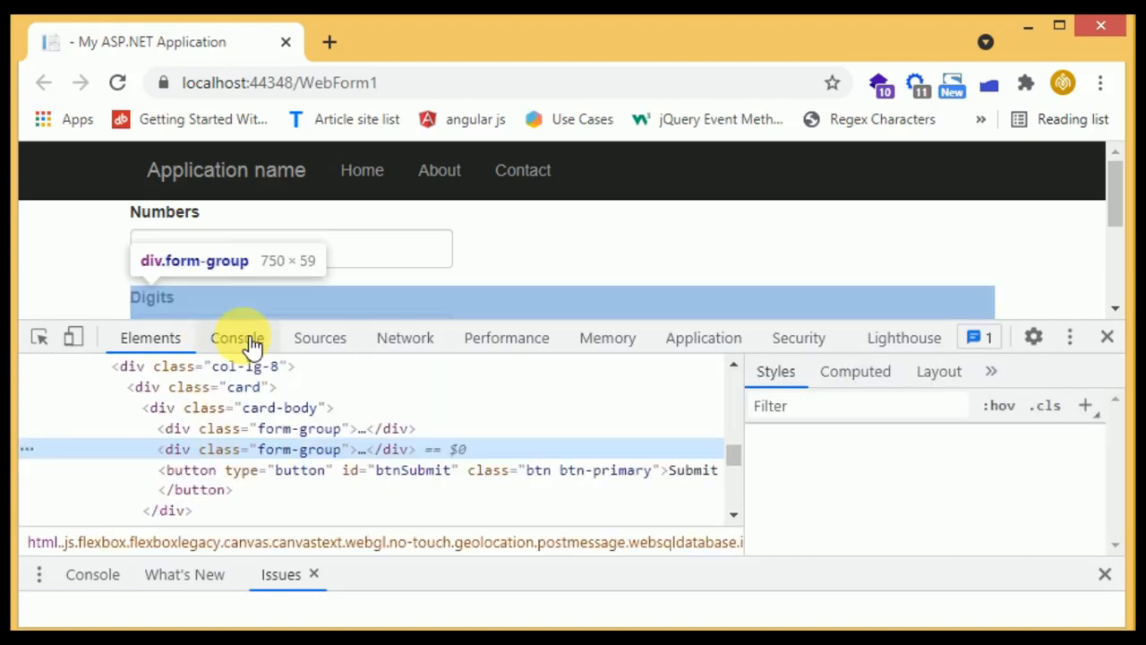
{"action": "left_click", "coordinate": [238, 338]}
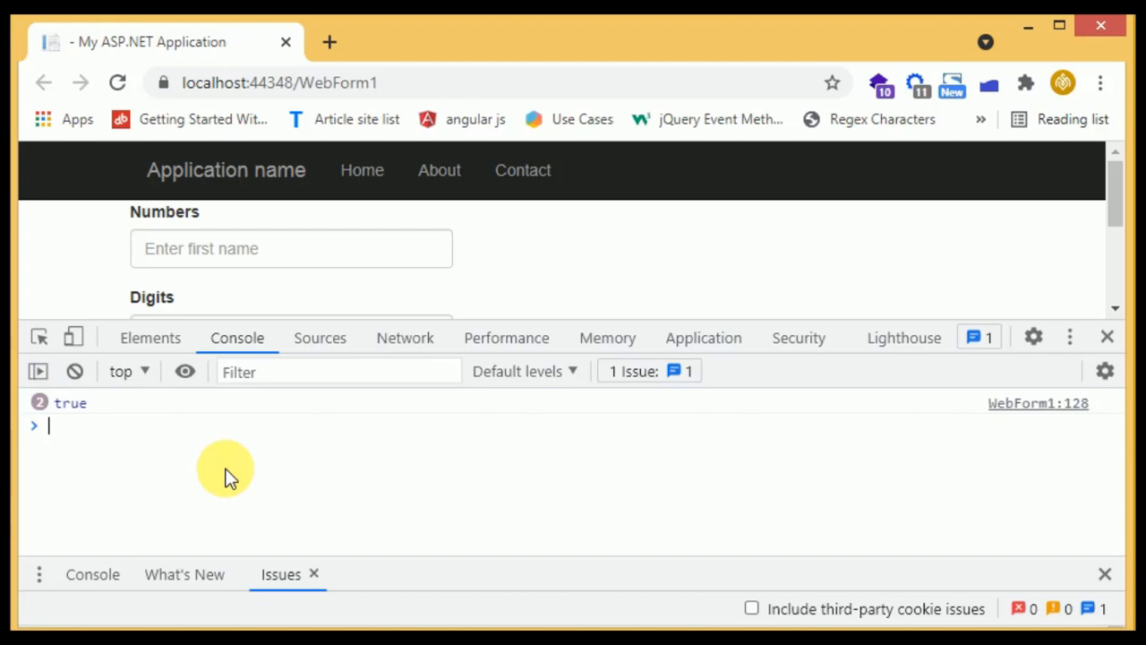
{"action": "mouse_move", "coordinate": [1111, 341]}
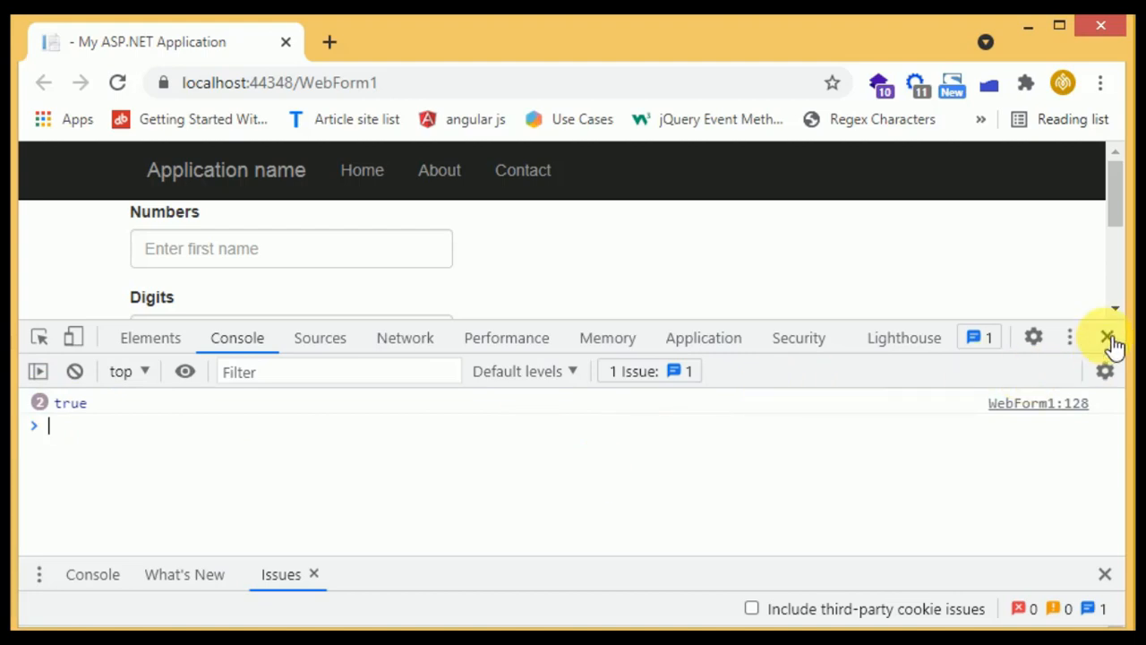
{"action": "left_click", "coordinate": [1110, 338]}
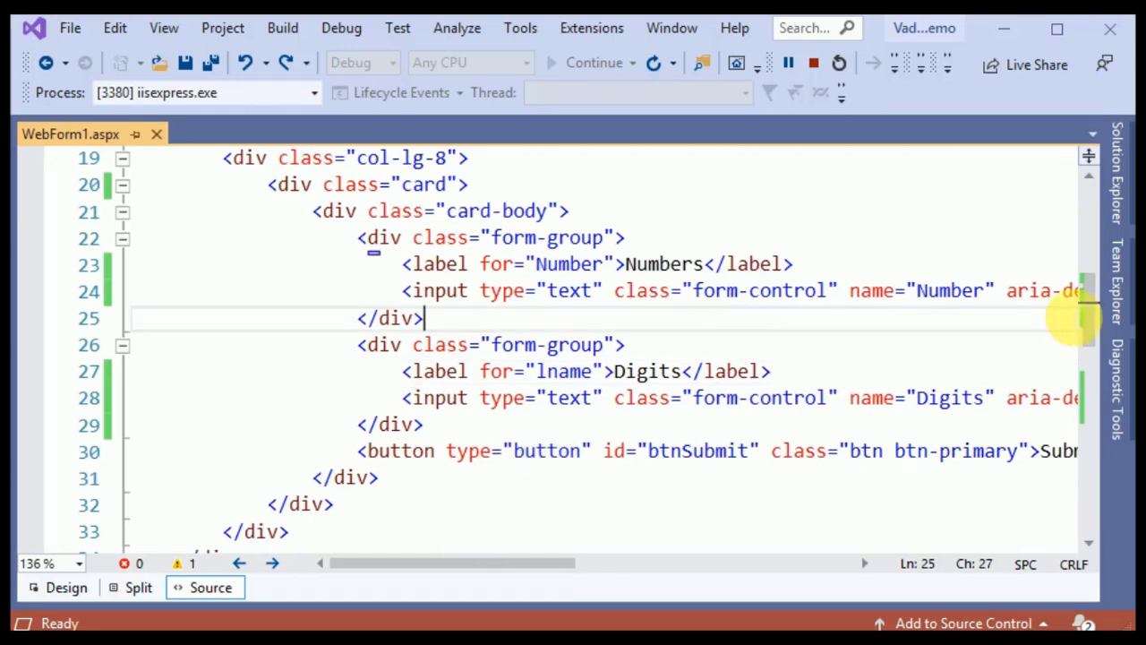
Change the rule keys to Number and Digits, copied from the input name attributes.
{"action": "scroll", "scroll_direction": "down", "scroll_amount": 3}
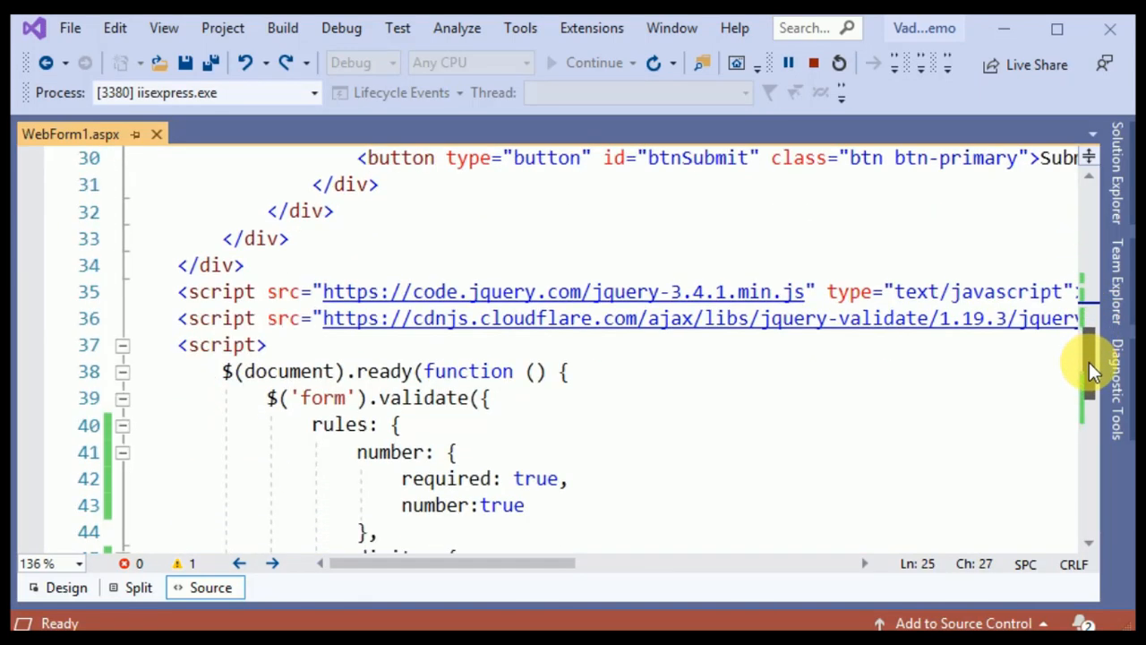
{"action": "scroll", "scroll_direction": "up", "scroll_amount": 3}
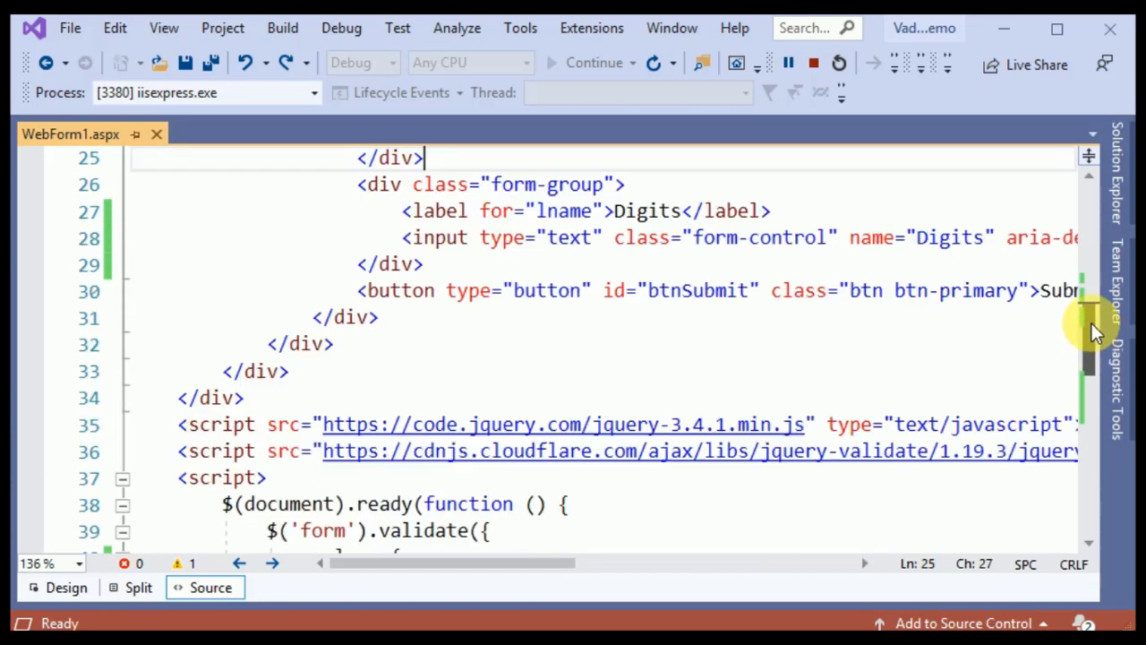
{"action": "scroll", "scroll_direction": "up", "scroll_amount": 3}
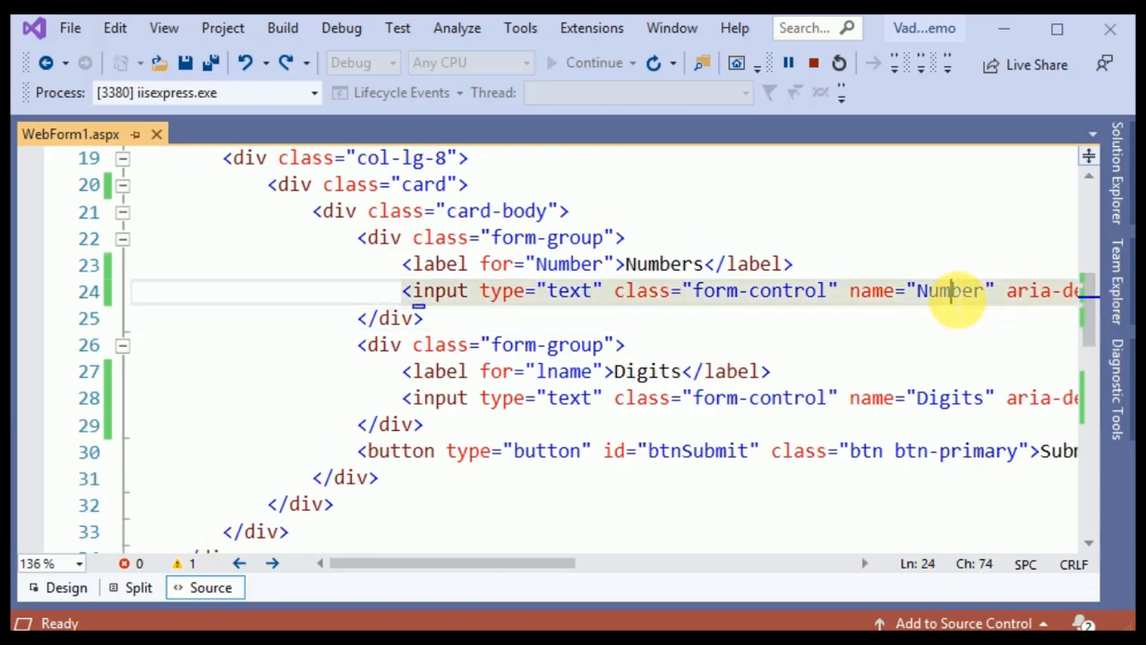
{"action": "double_click", "coordinate": [949, 290]}
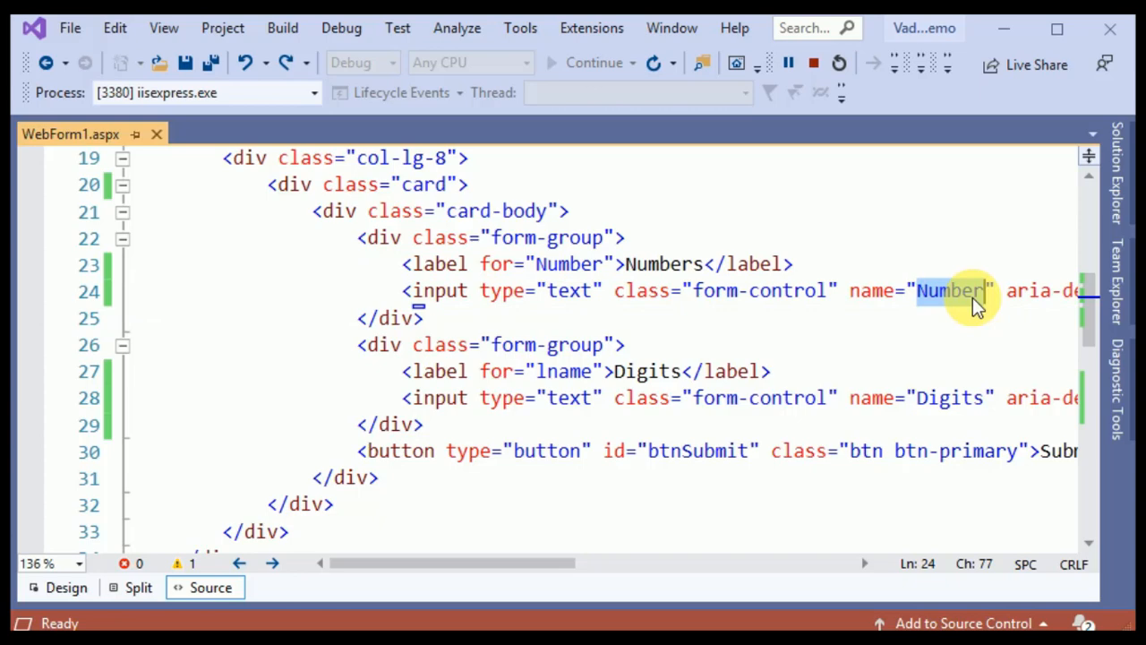
{"action": "scroll", "scroll_direction": "down", "scroll_amount": 3}
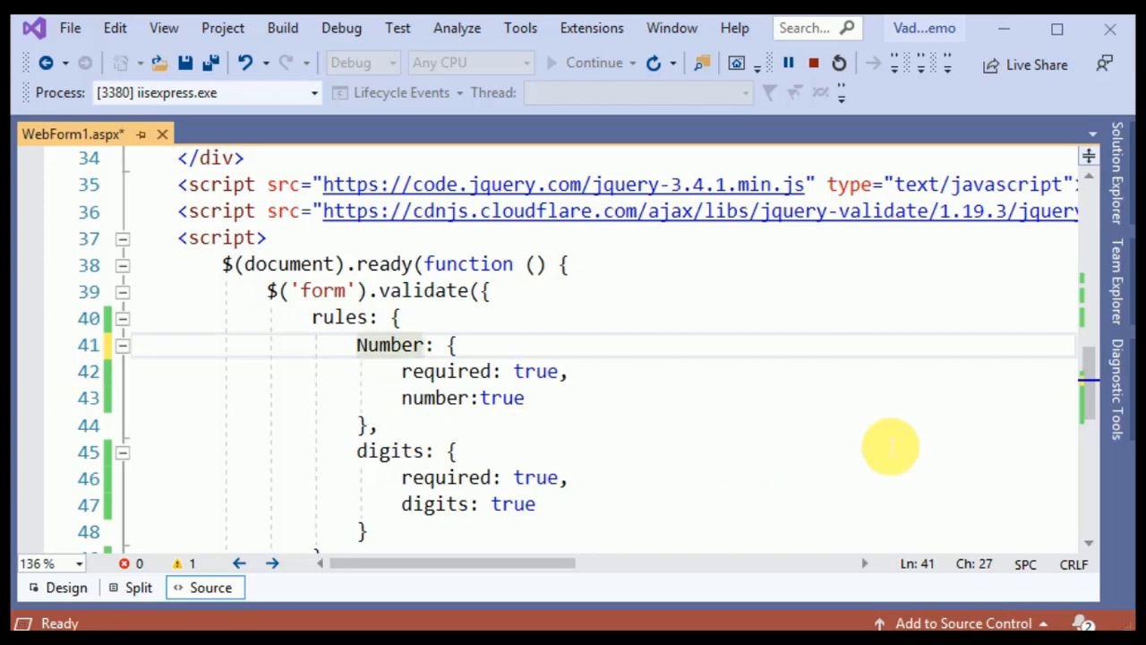
{"action": "scroll", "scroll_direction": "up", "scroll_amount": 3}
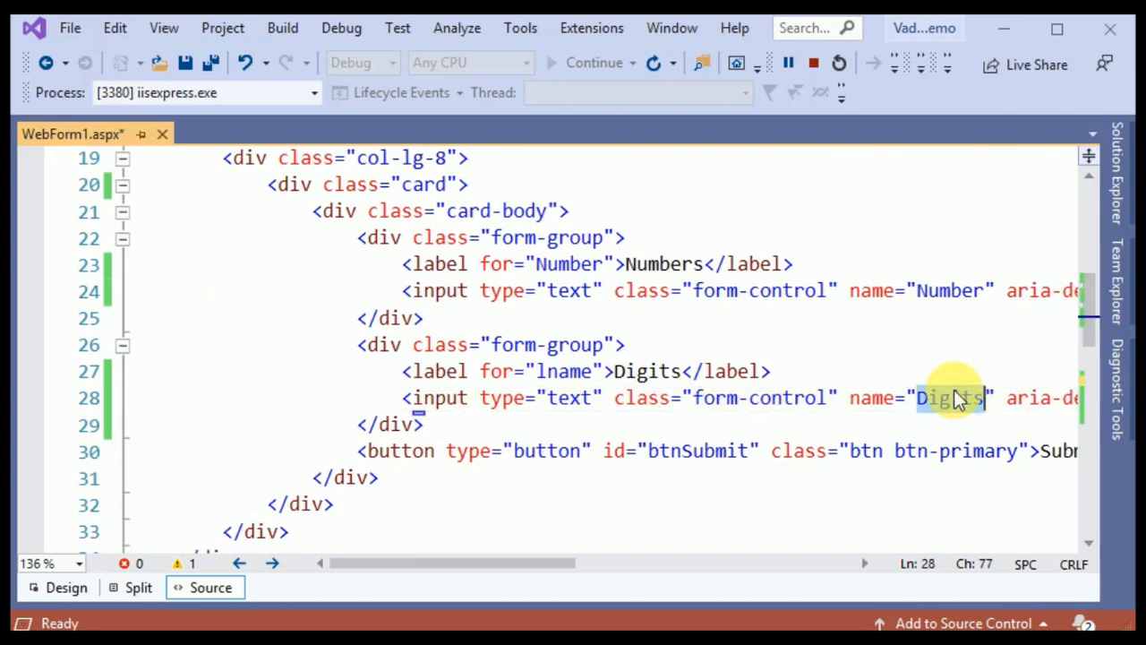
{"action": "scroll", "scroll_direction": "down", "scroll_amount": 3}
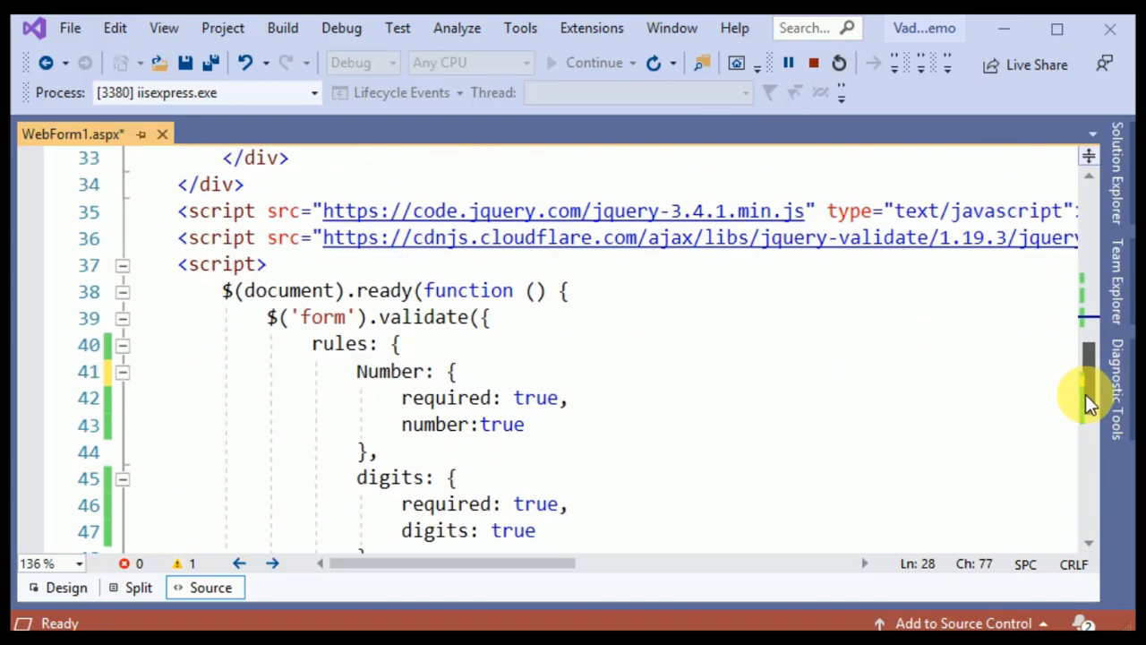
{"action": "scroll", "scroll_direction": "down", "scroll_amount": 3}
{"action": "type", "text": "D"}
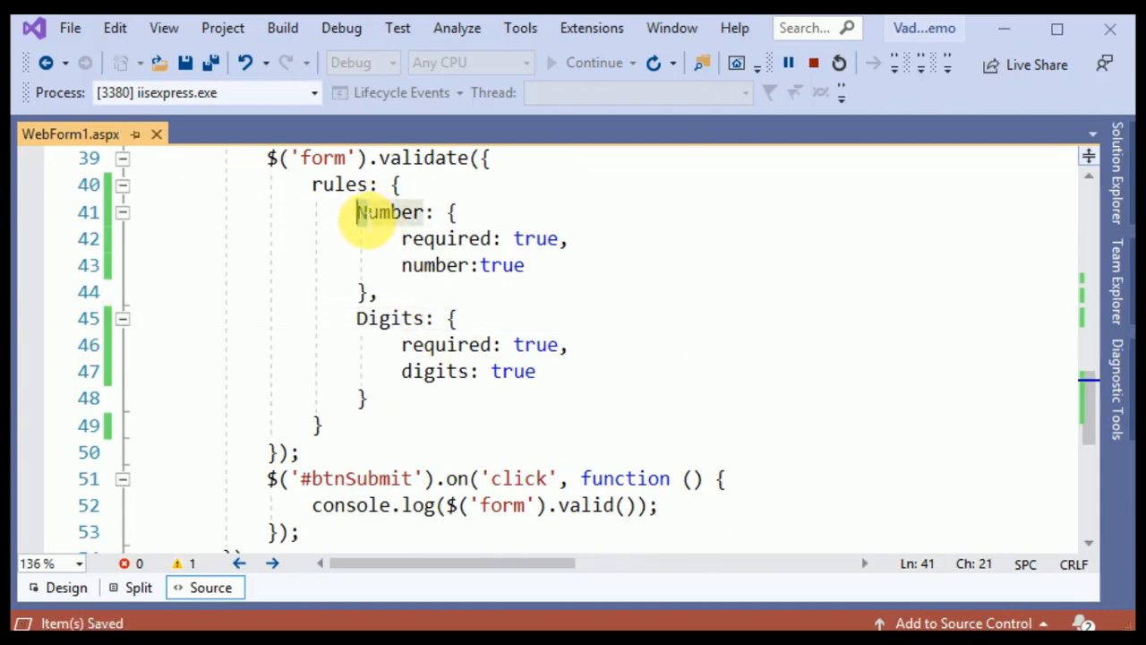
{"action": "left_click", "coordinate": [527, 265]}
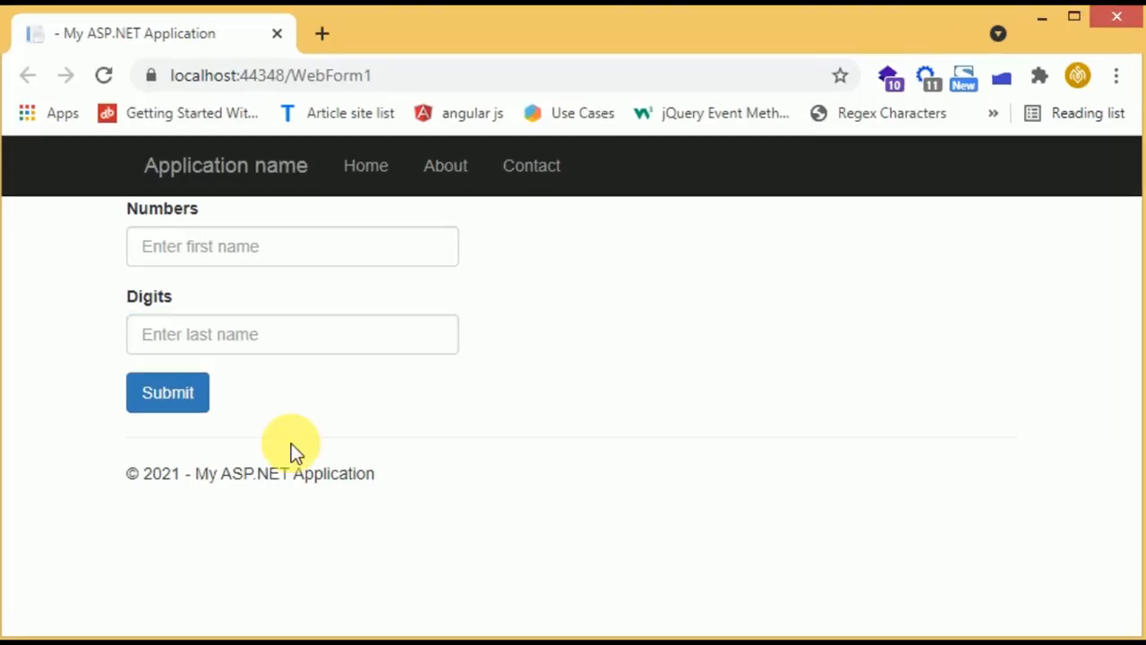
Submit the empty form to see required errors, then enter 12.1 in Numbers.
{"action": "left_click", "coordinate": [168, 392]}
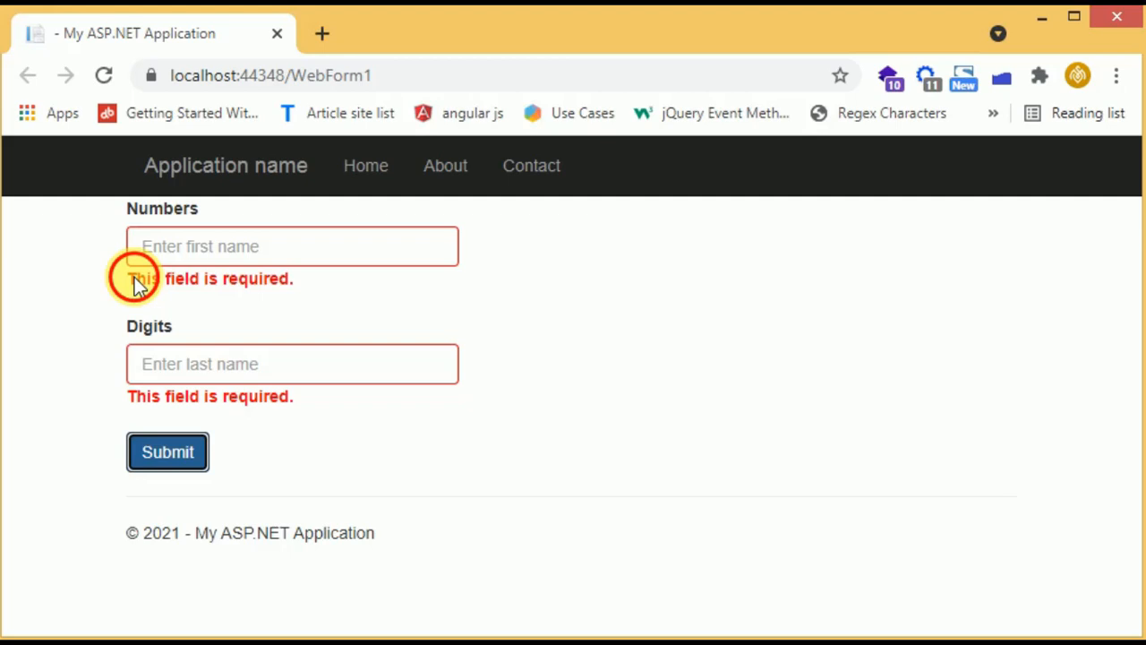
{"action": "left_click", "coordinate": [292, 247]}
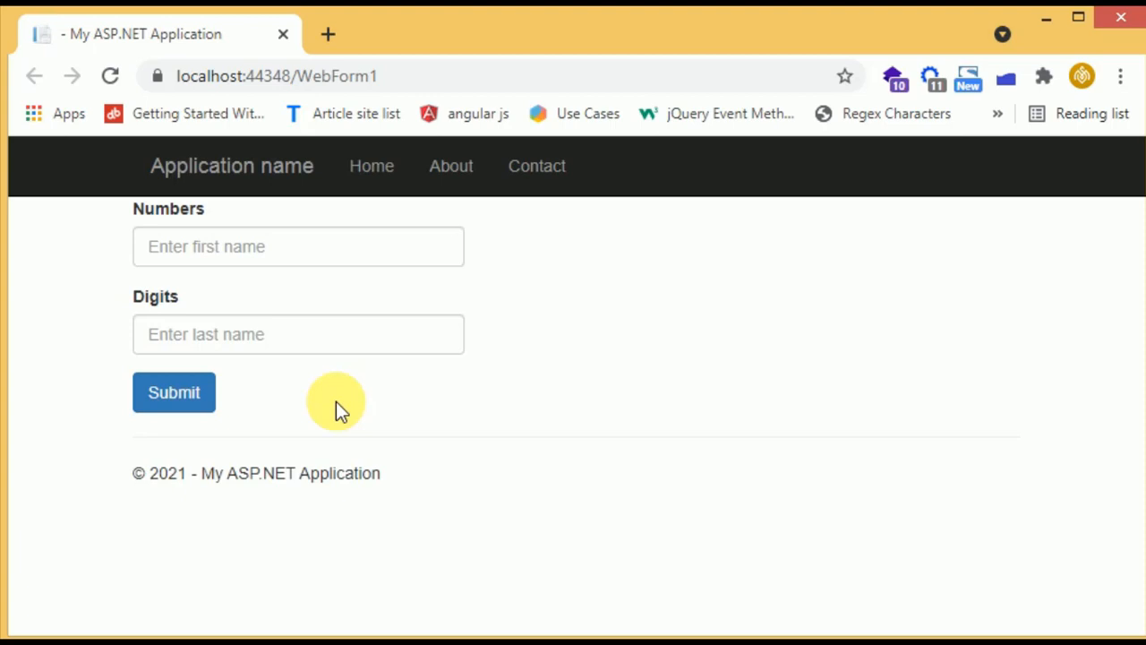
{"action": "left_click", "coordinate": [299, 247]}
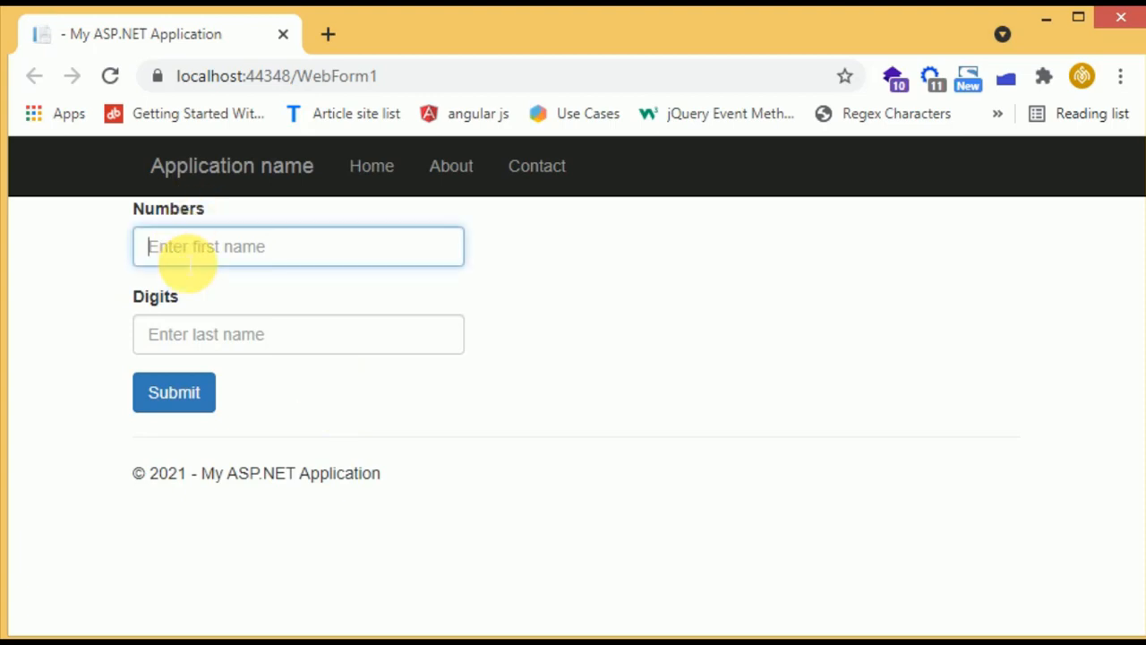
{"action": "type", "text": "12"}
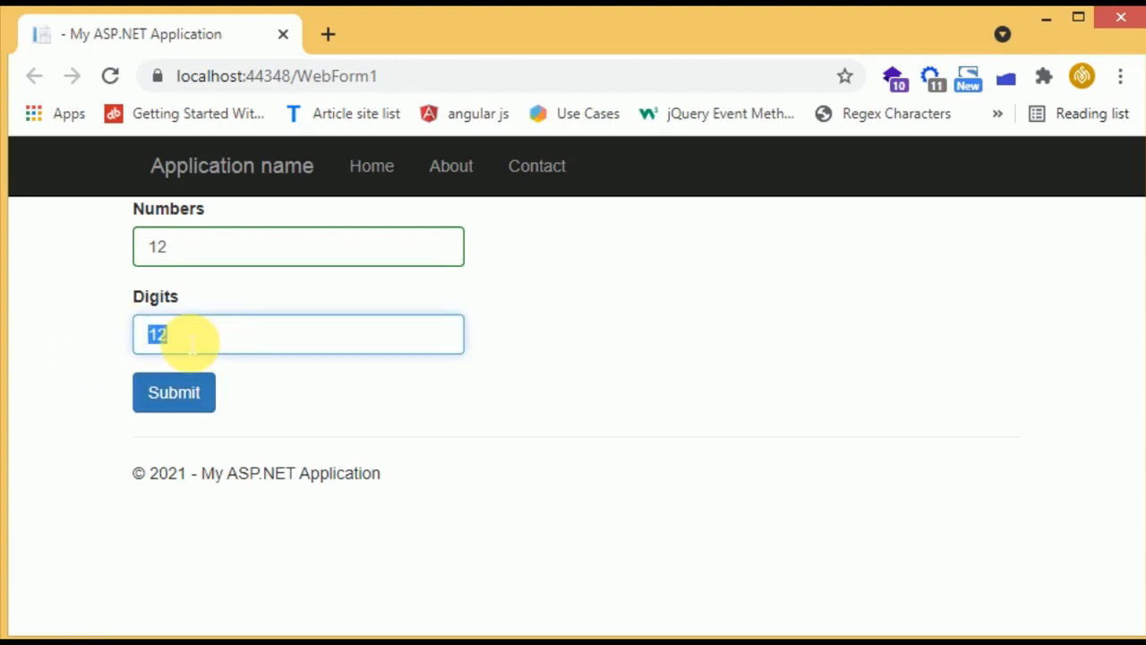
{"action": "left_click", "coordinate": [298, 246]}
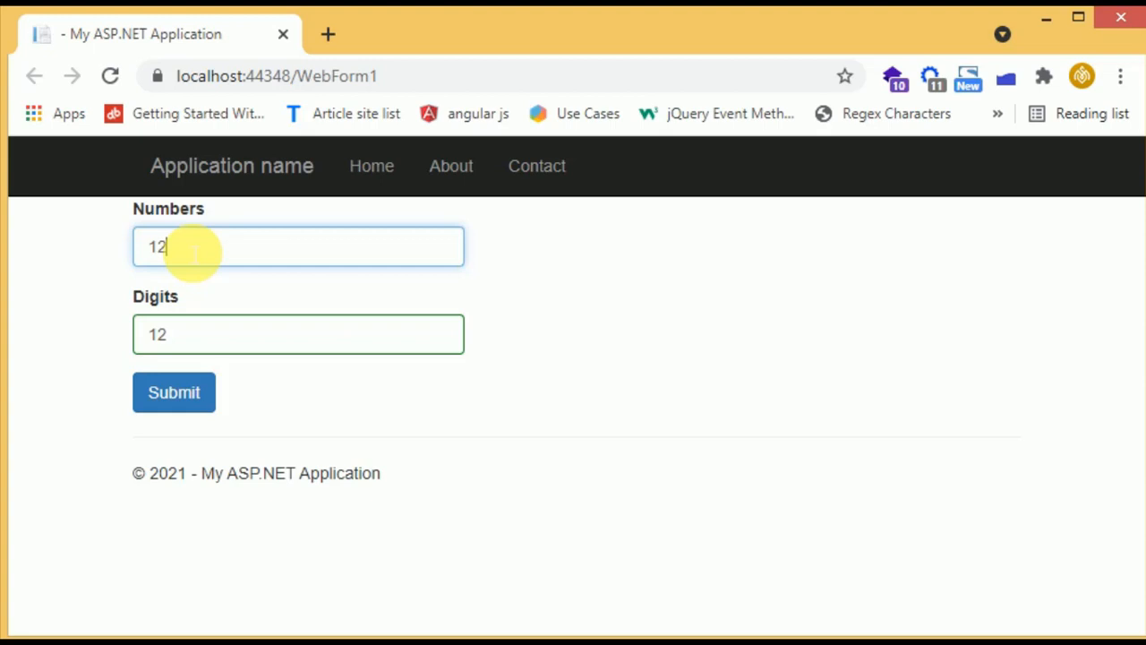
{"action": "type", "text": ".1"}
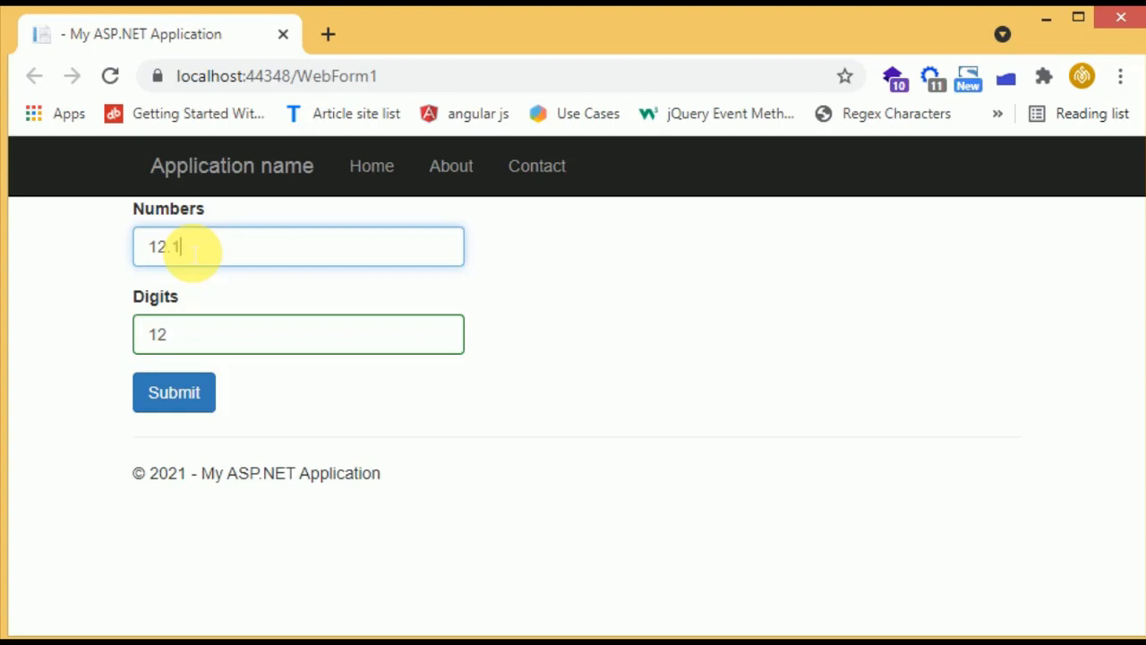
{"action": "left_click", "coordinate": [298, 334]}
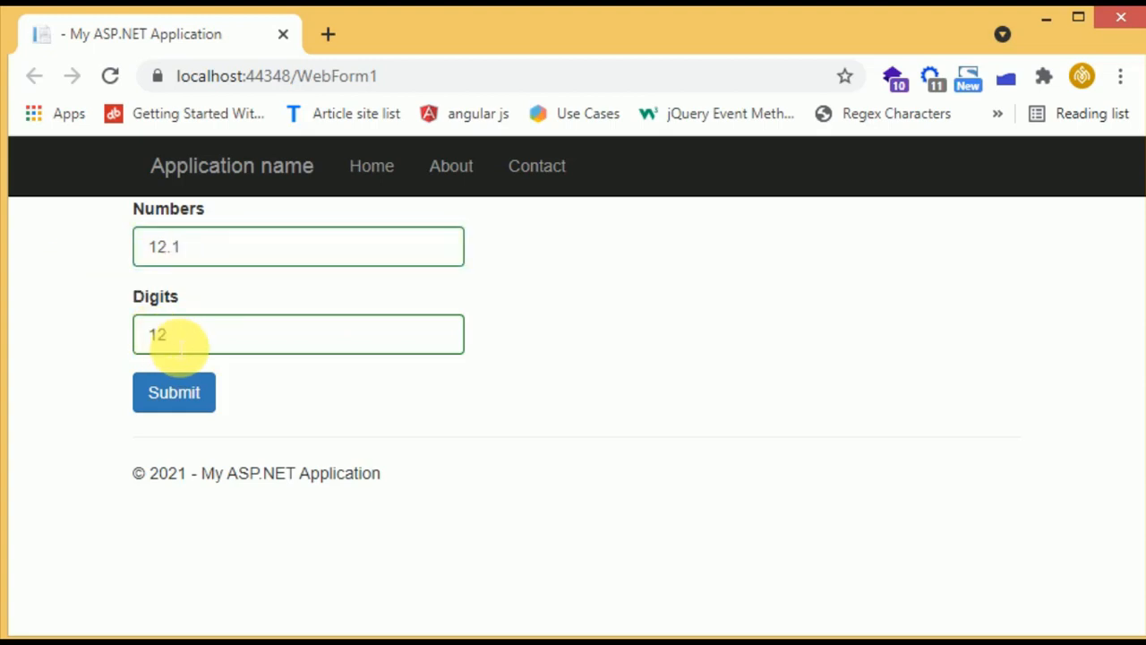